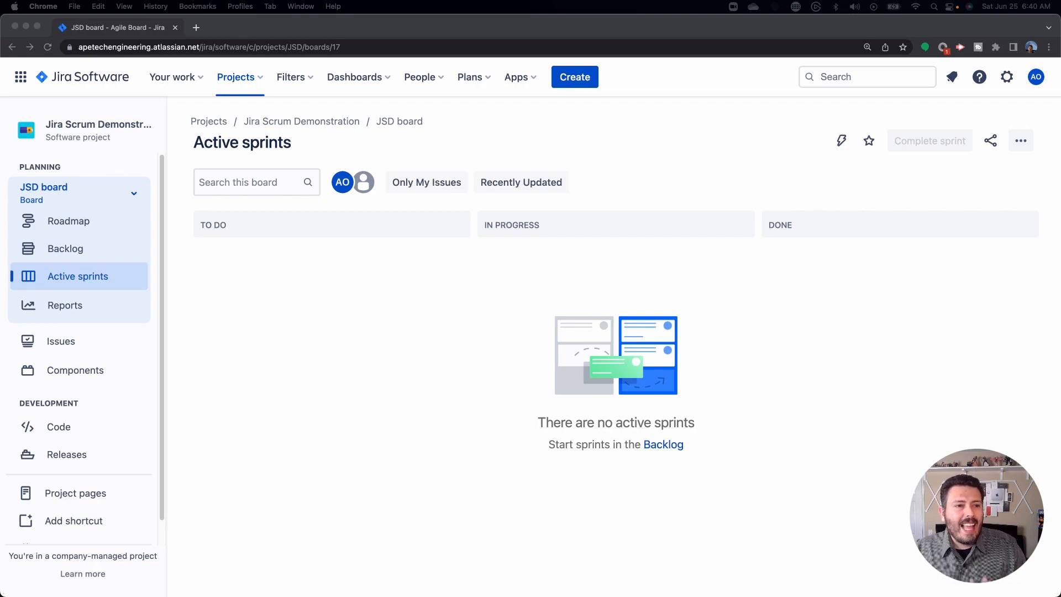
Show the project's Workflows settings with the Software Simplified Workflow Scheme
scroll(down, 3)
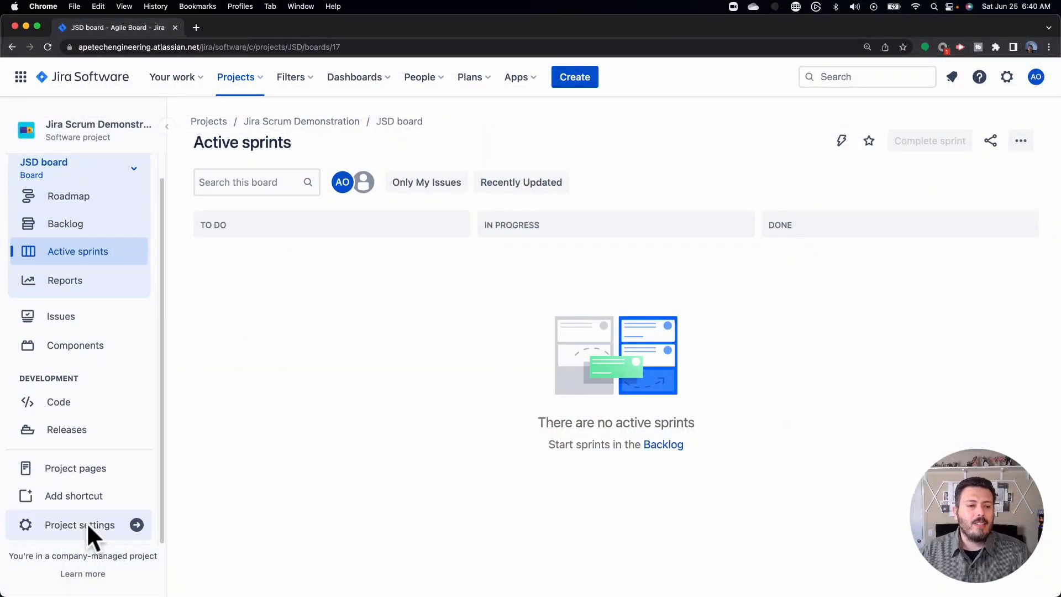
click(80, 524)
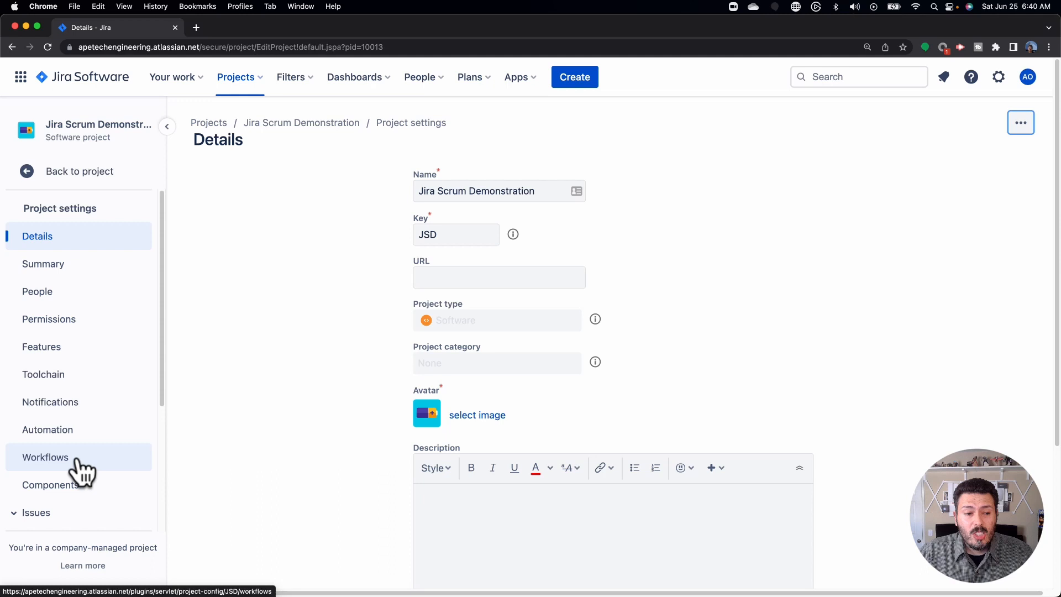
click(45, 457)
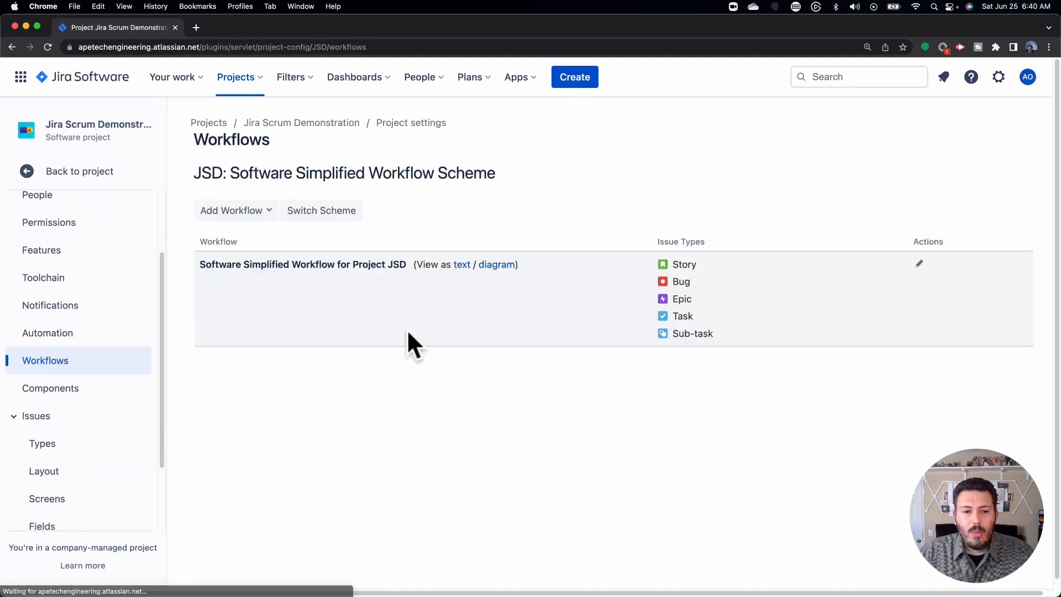
mouse_move(550, 311)
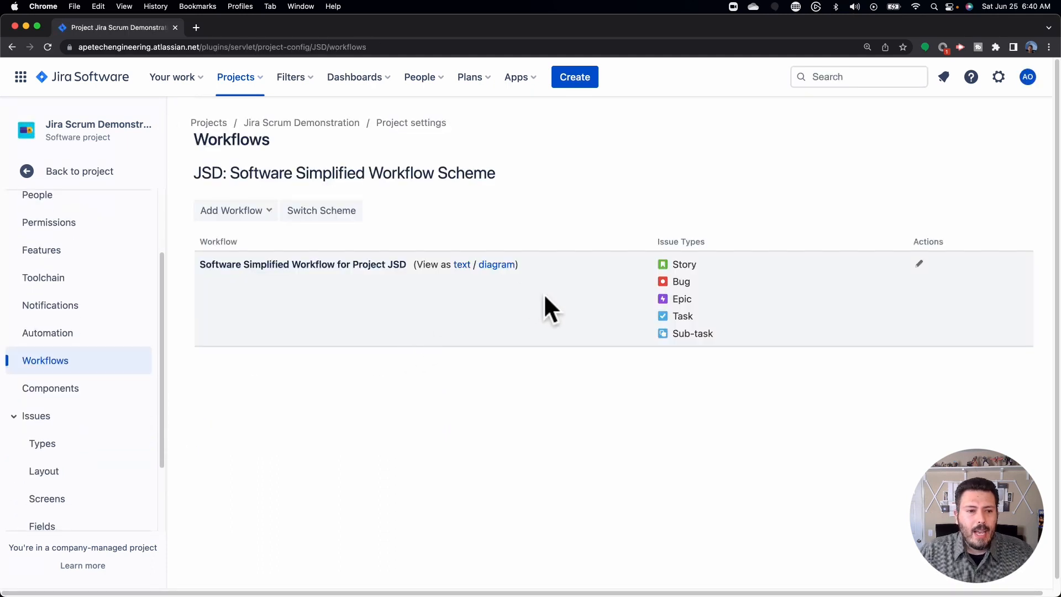
Show the simplified workflow as a diagram and dismiss the zoom-level warning
click(497, 264)
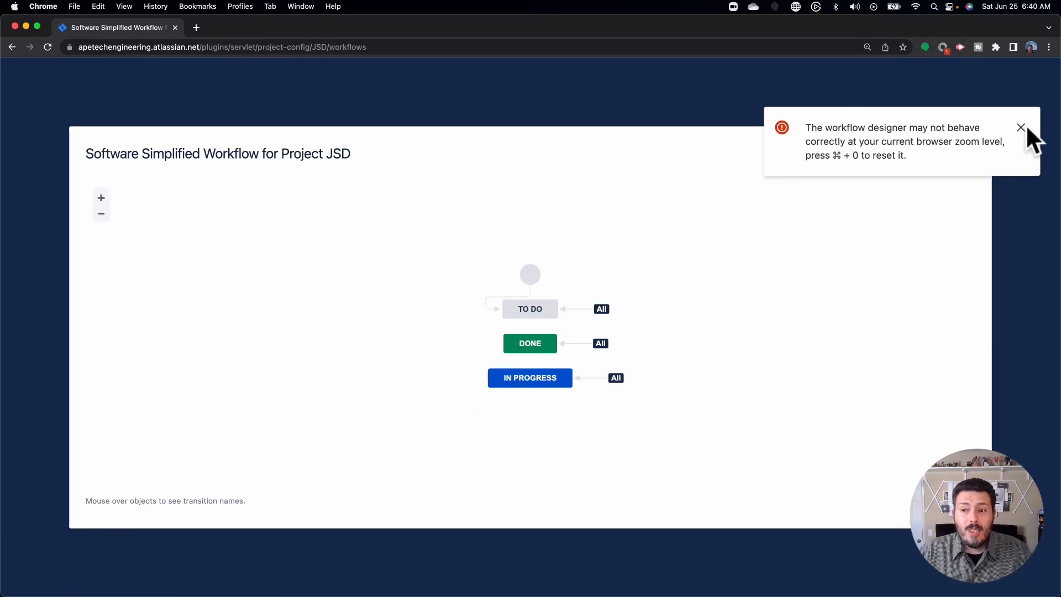
click(1021, 127)
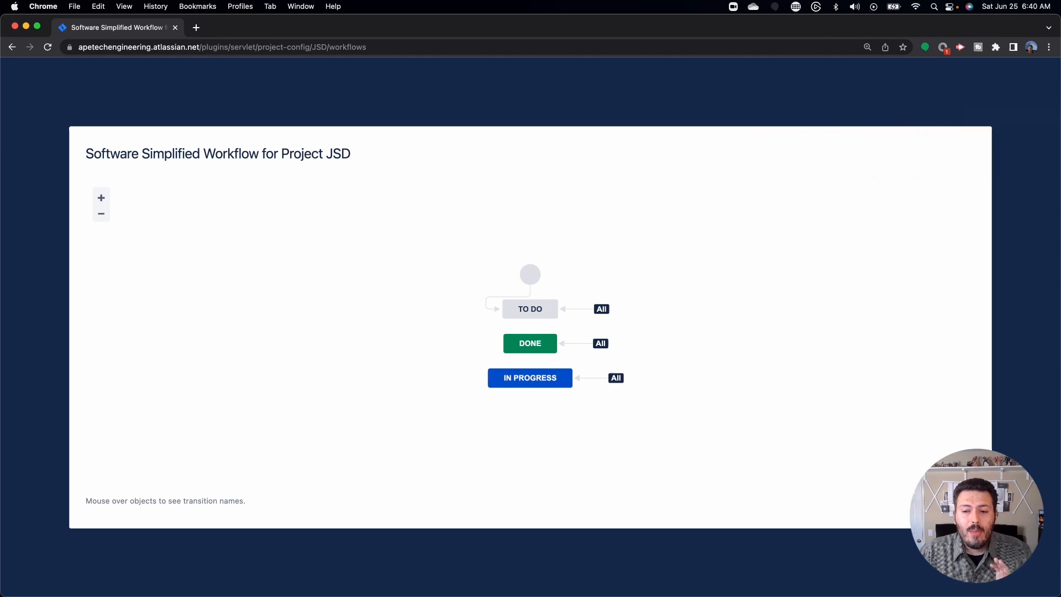
Close the workflow diagram and return to the Workflows settings page
click(11, 46)
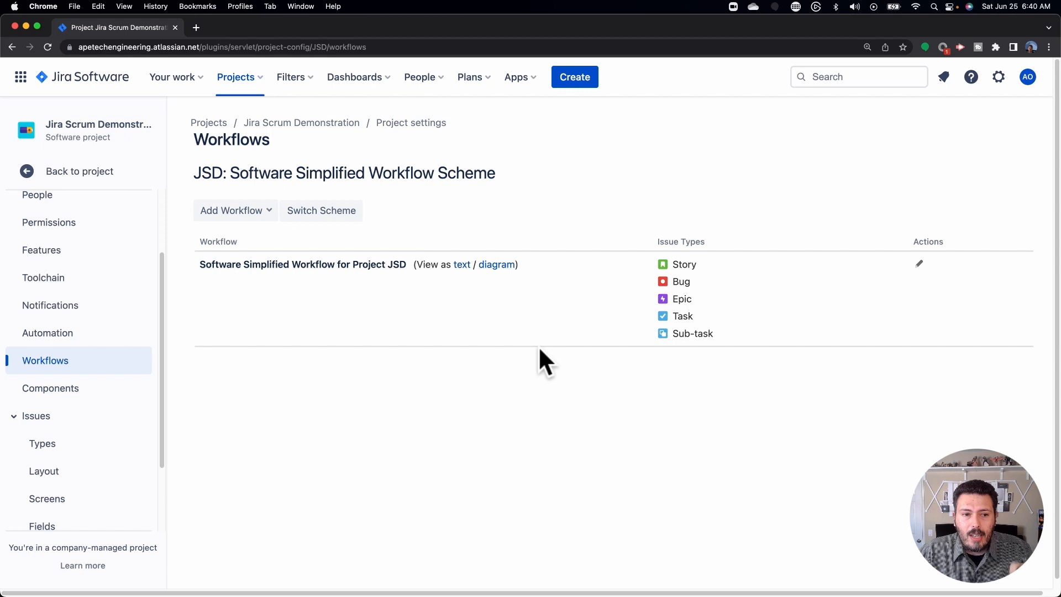
mouse_move(622, 328)
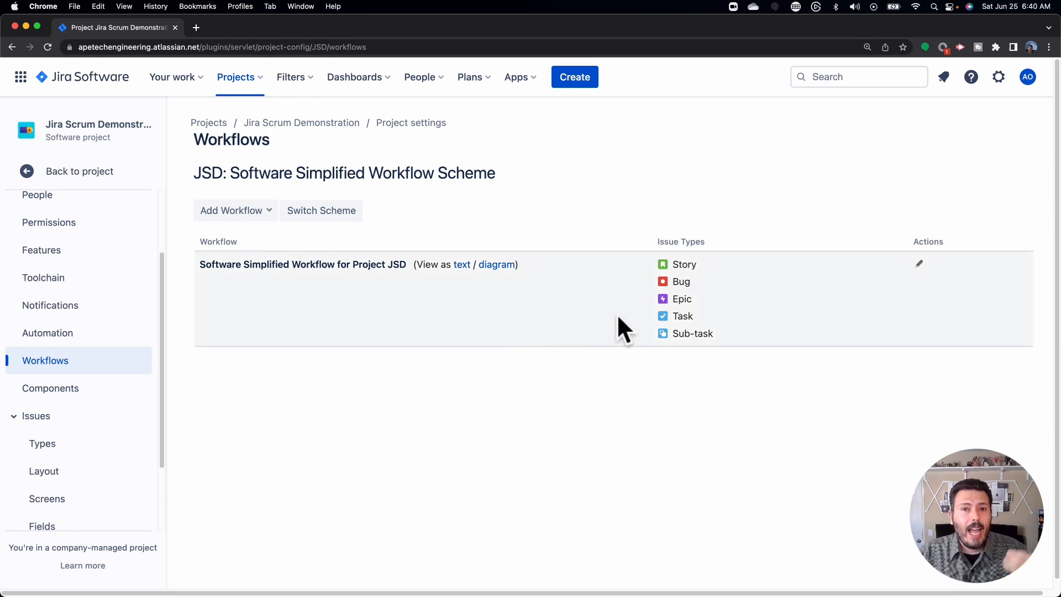
mouse_move(688, 325)
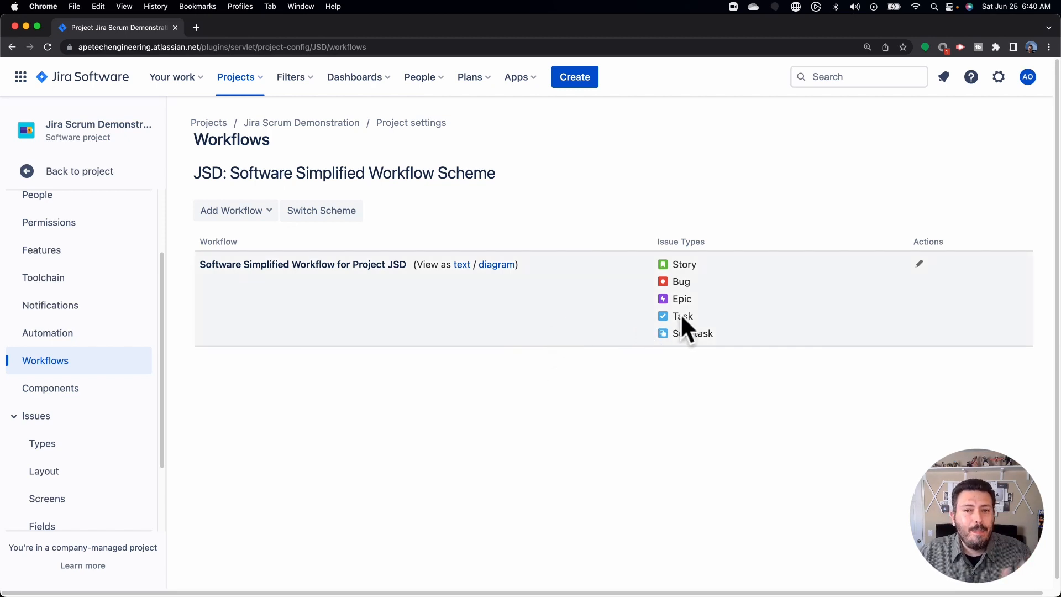
mouse_move(689, 333)
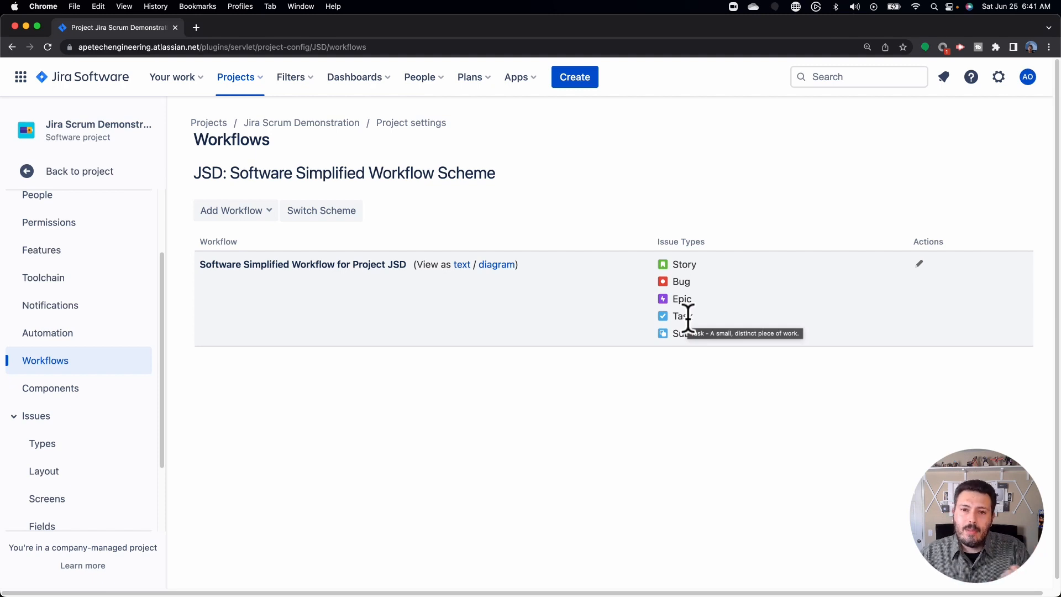
mouse_move(758, 303)
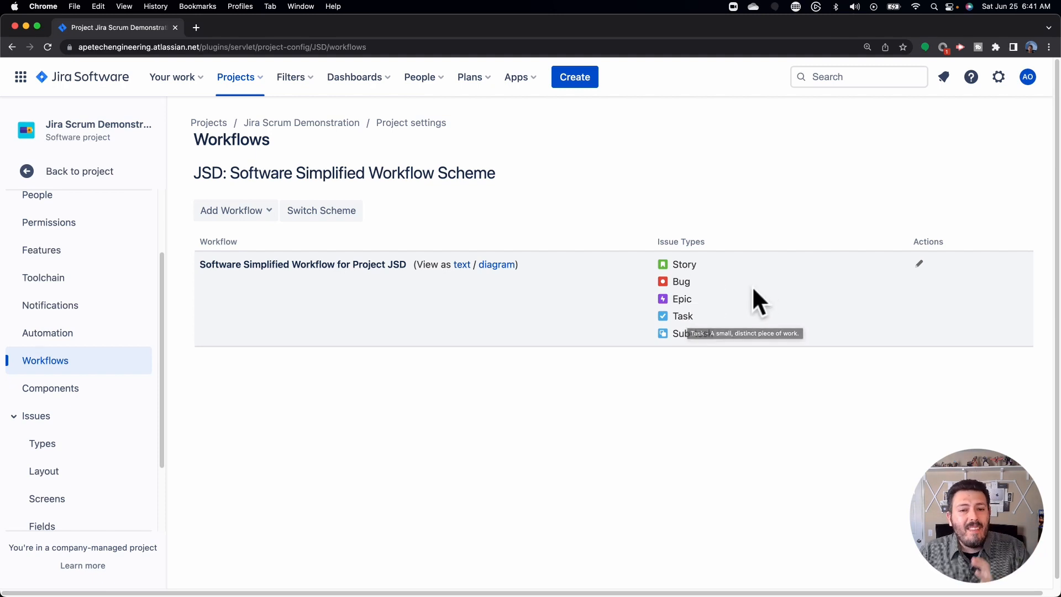
mouse_move(772, 294)
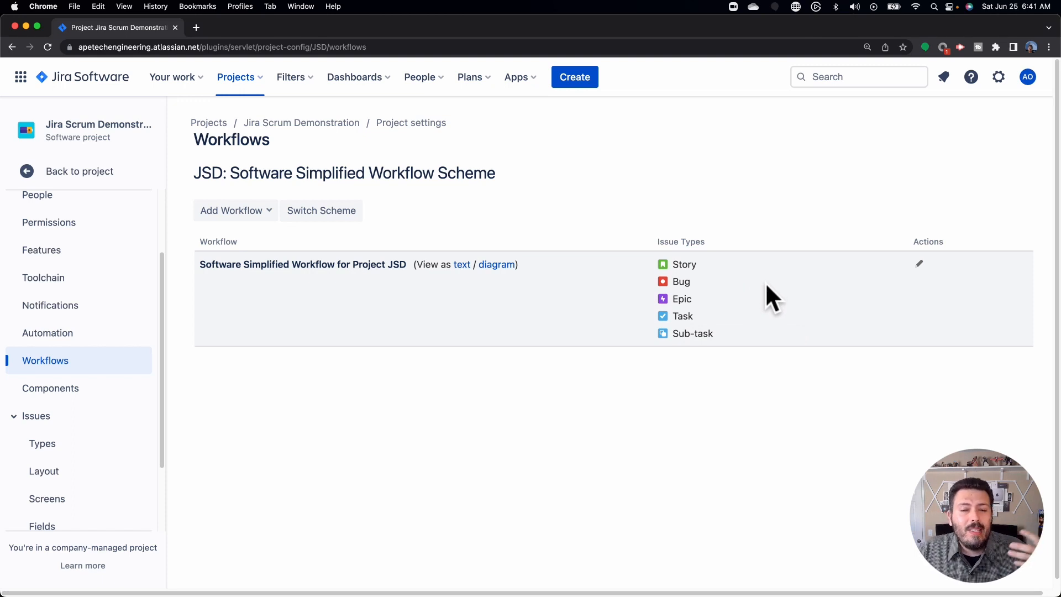
mouse_move(806, 206)
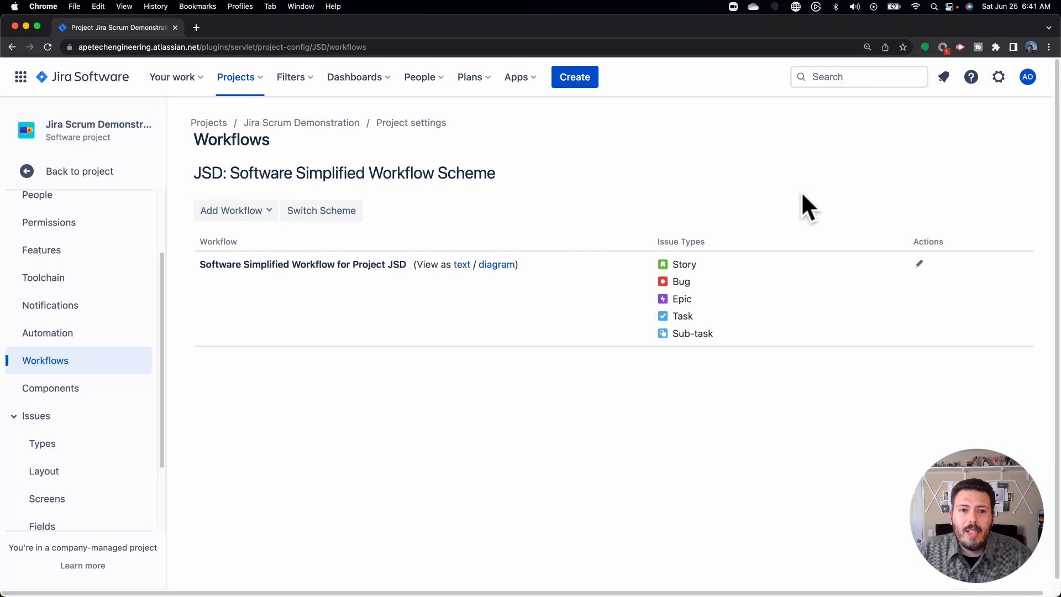
mouse_move(426, 302)
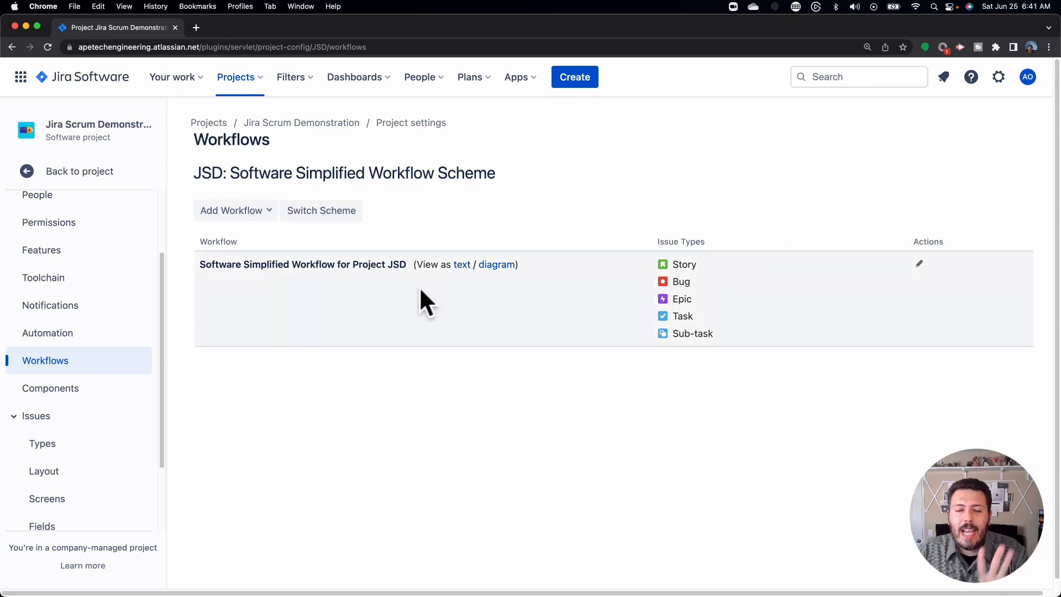
mouse_move(501, 334)
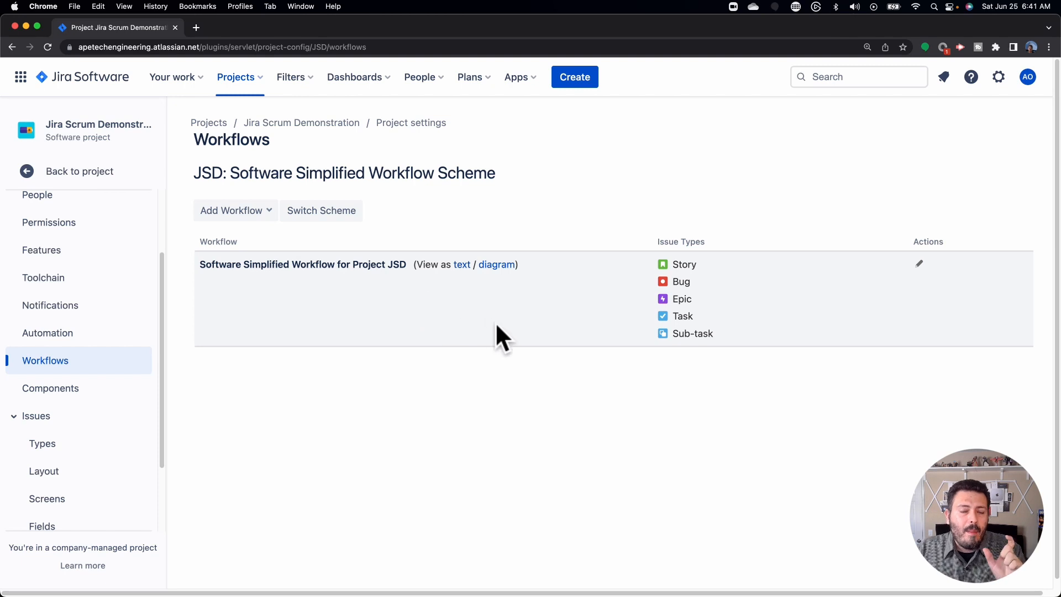
mouse_move(537, 313)
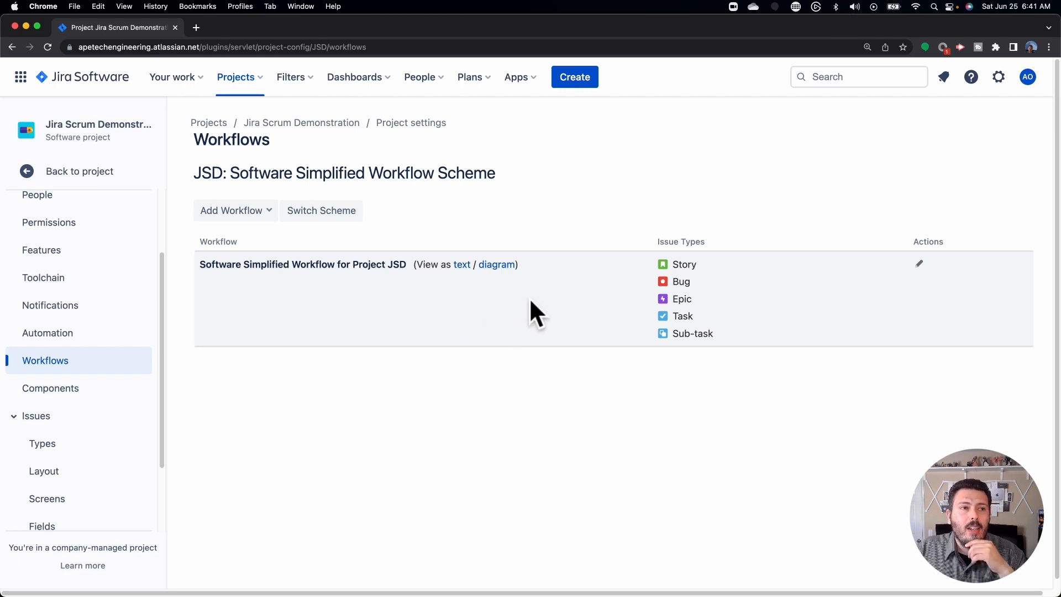
mouse_move(545, 287)
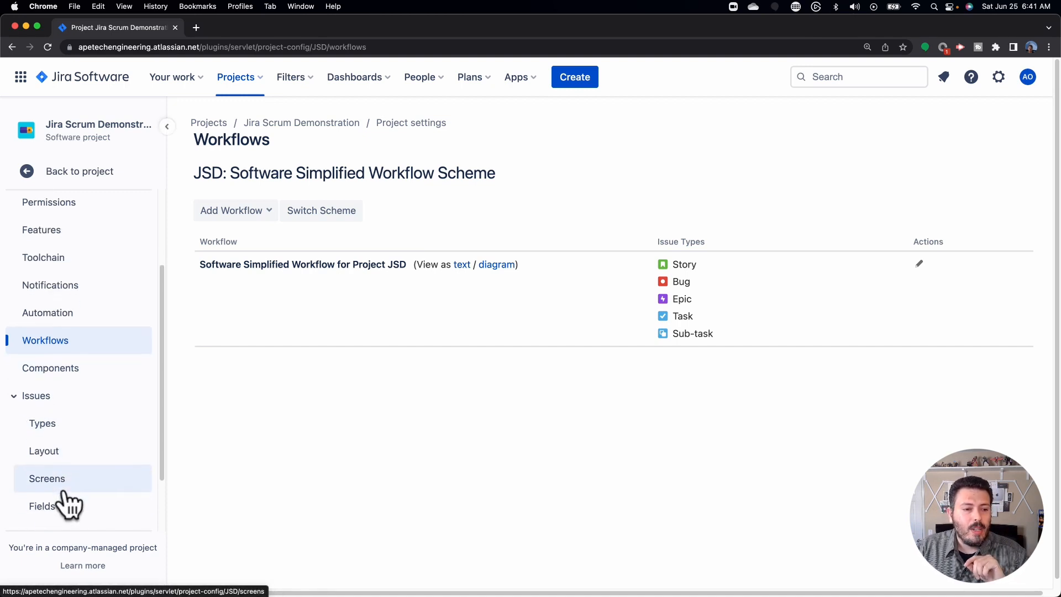
Open the JSD: Scrum Bug Screen used on the Create issue row of the Bug screen scheme
click(47, 479)
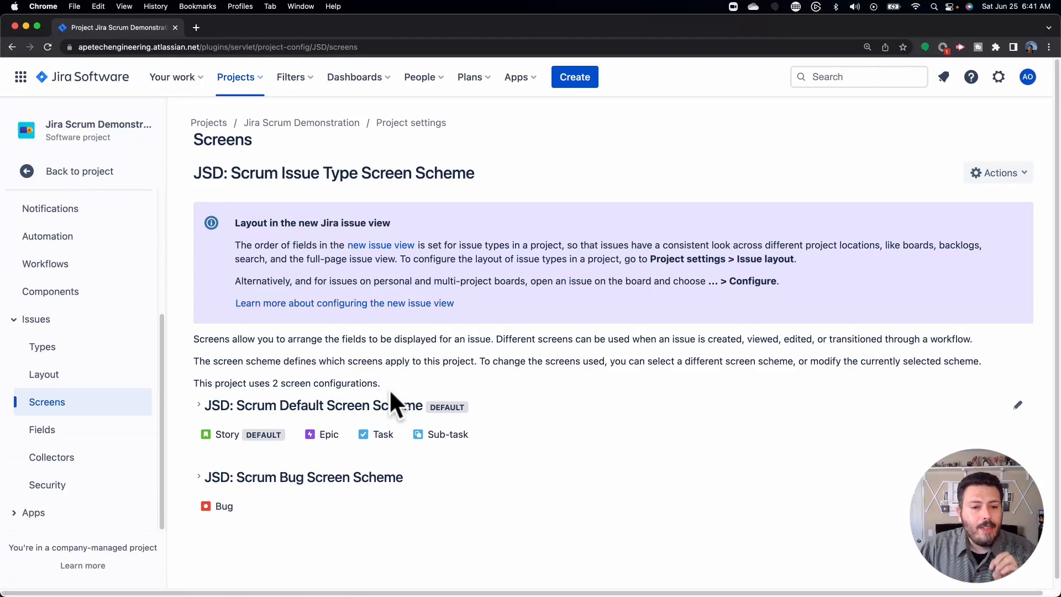
mouse_move(411, 415)
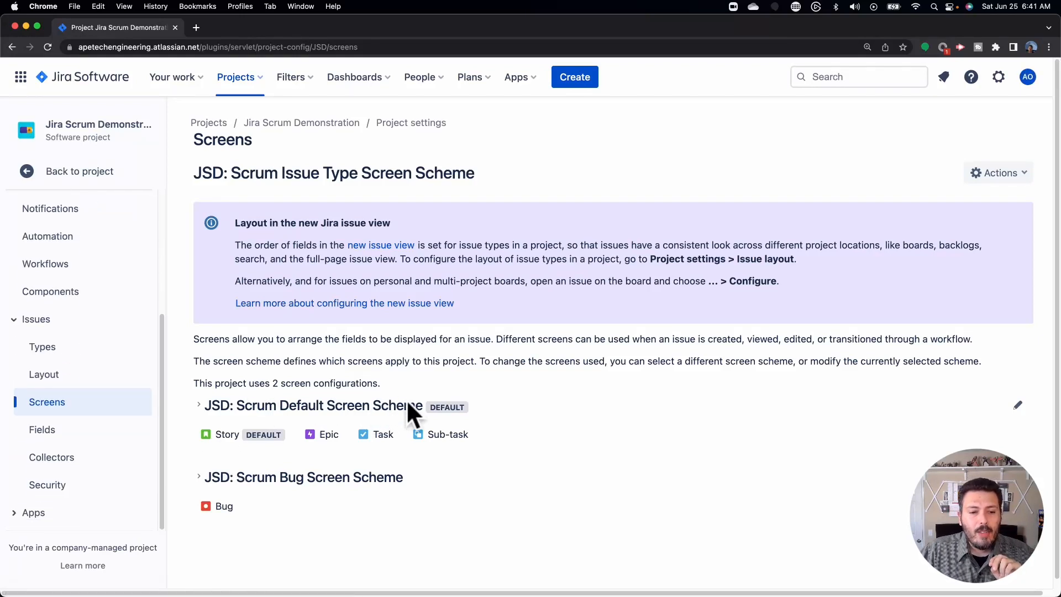
mouse_move(369, 413)
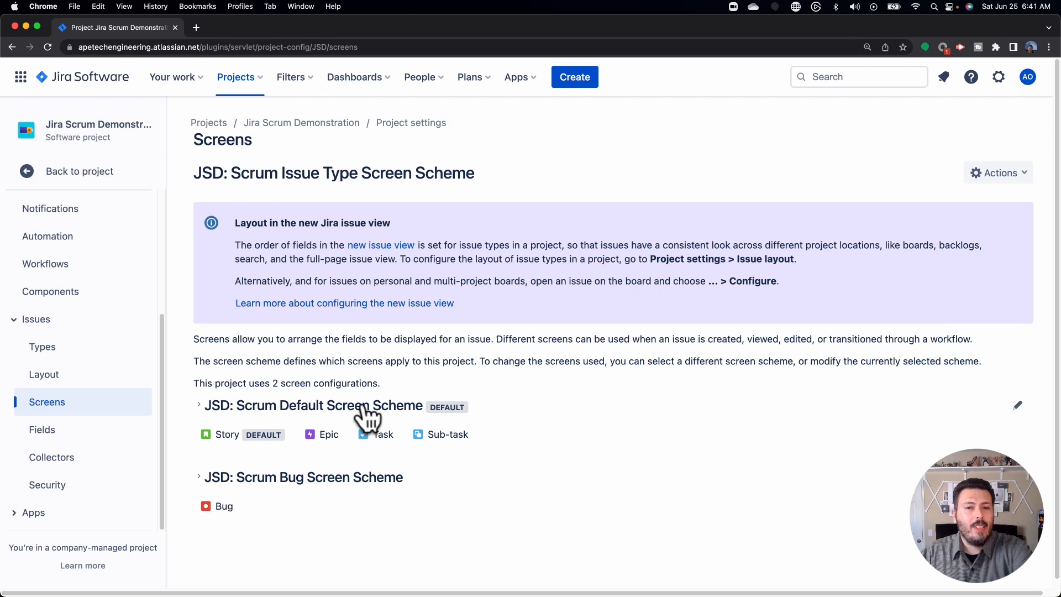
mouse_move(356, 423)
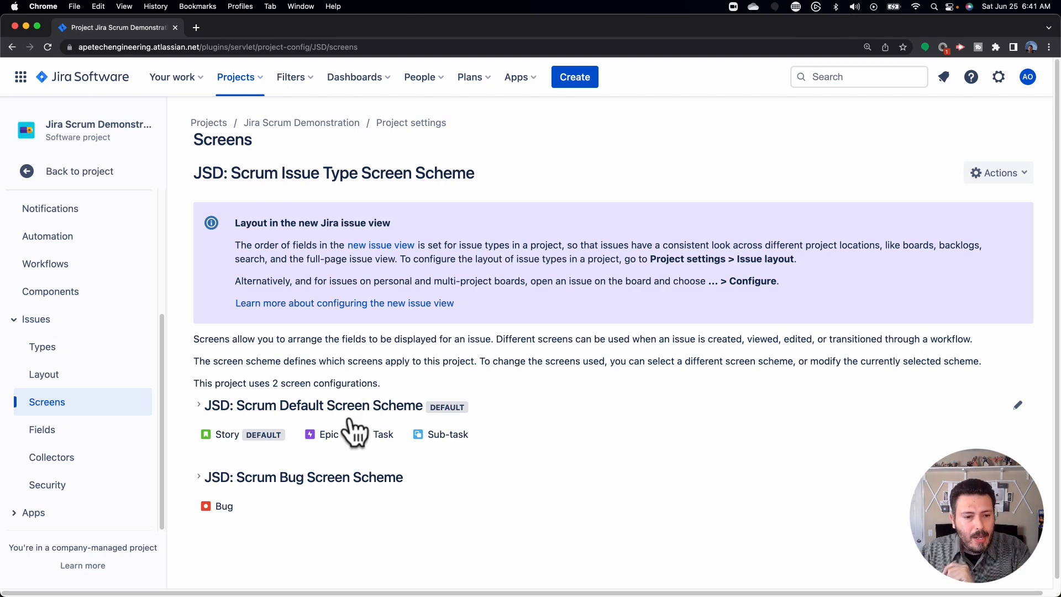
mouse_move(206, 487)
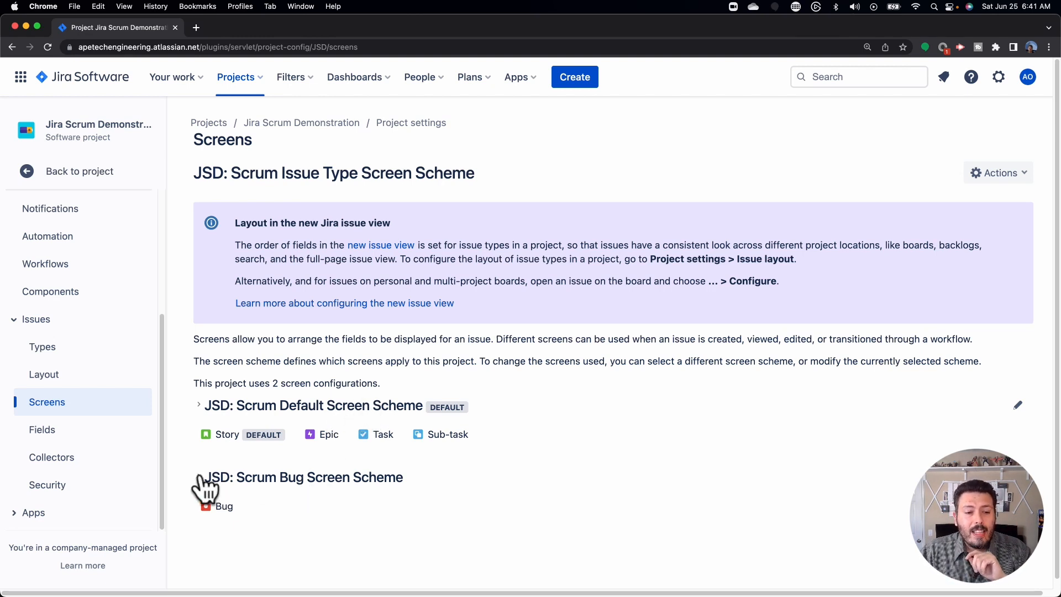
click(199, 427)
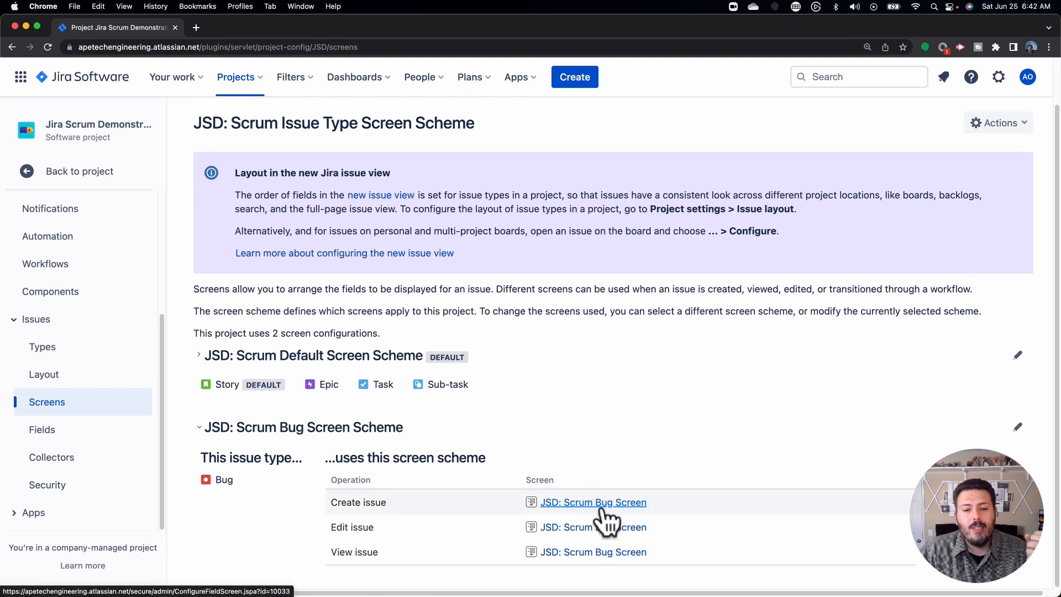
click(594, 502)
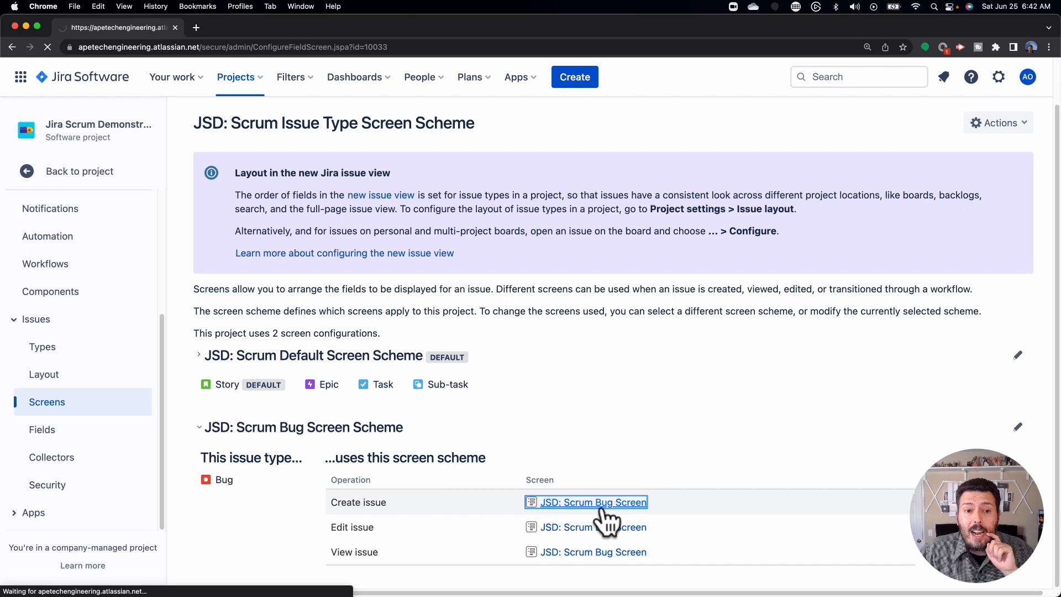
click(593, 502)
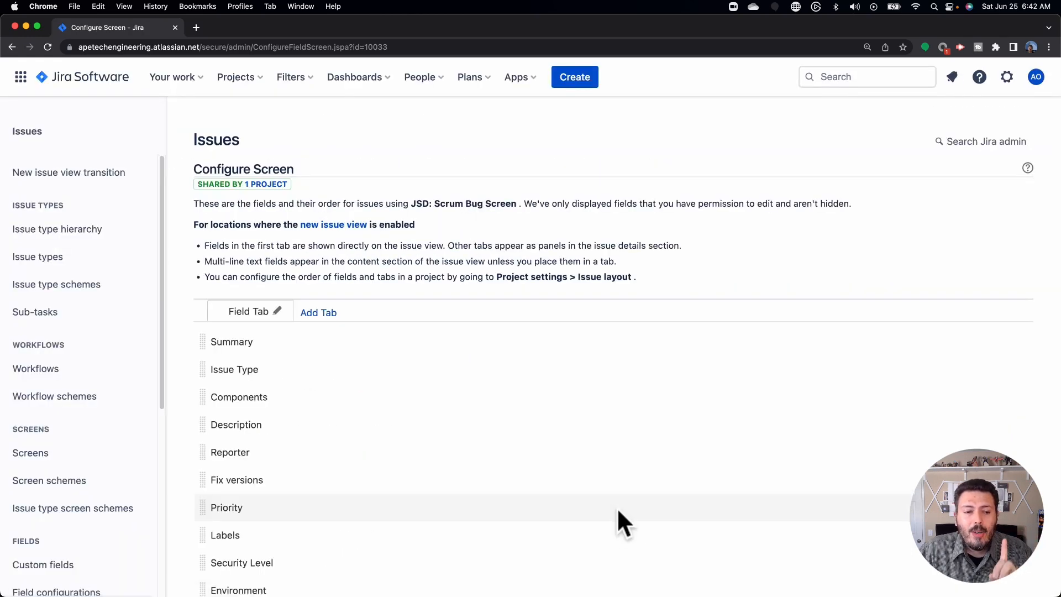
scroll(down, 3)
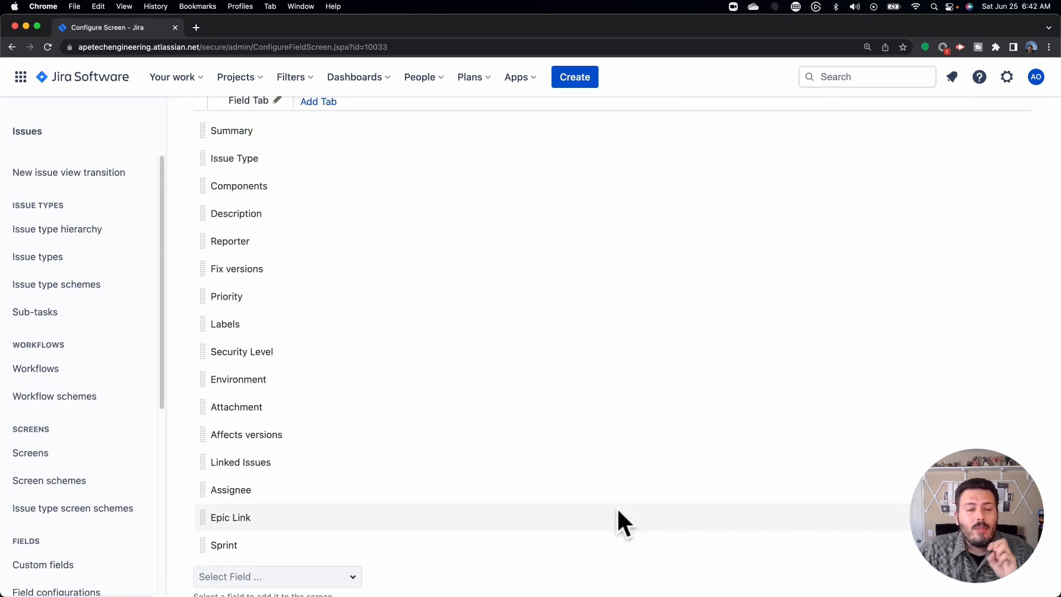
mouse_move(233, 406)
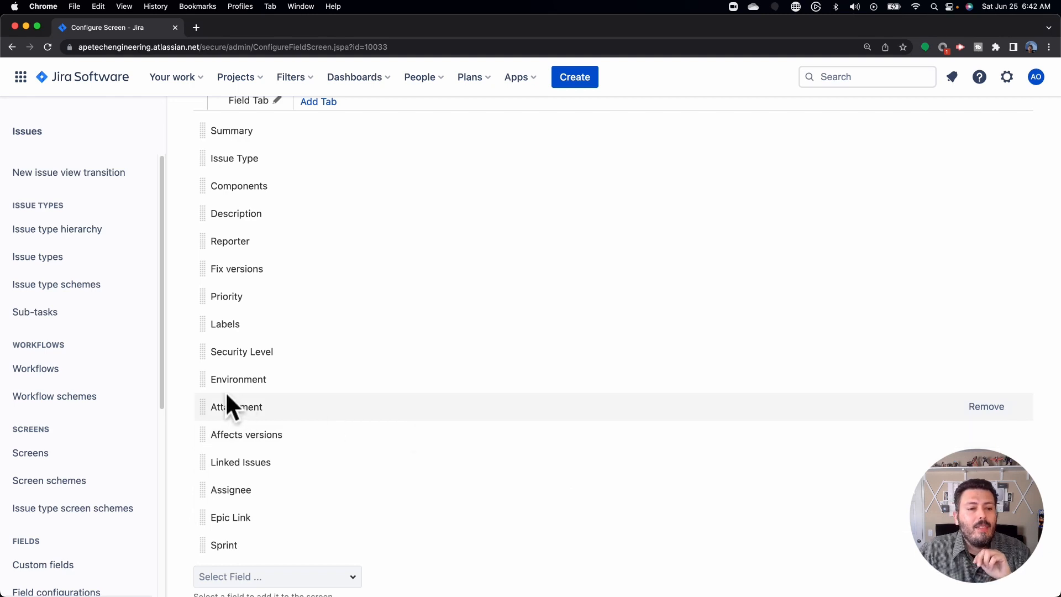
mouse_move(270, 389)
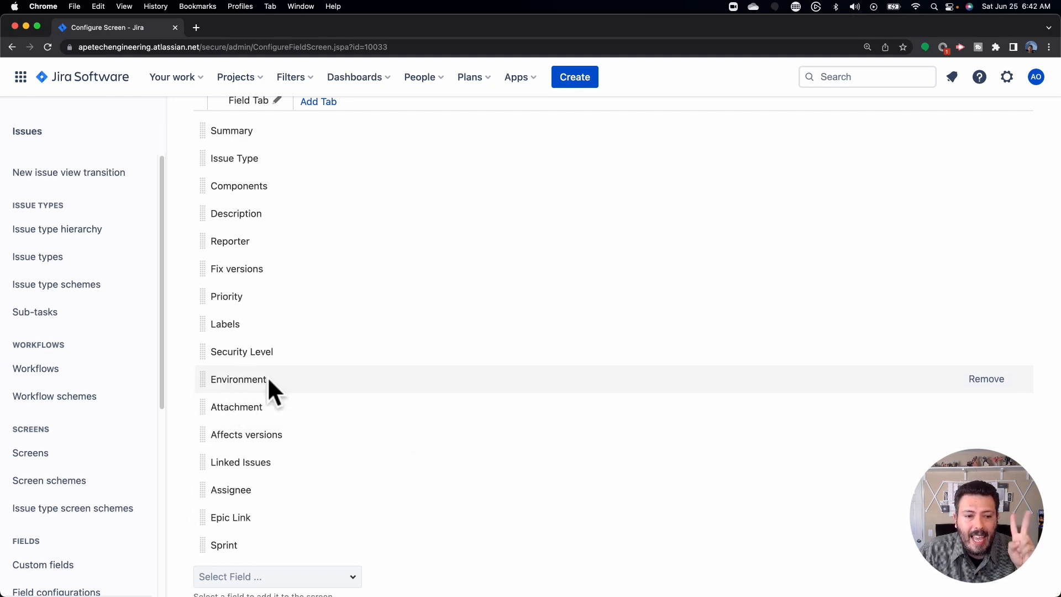
mouse_move(247, 434)
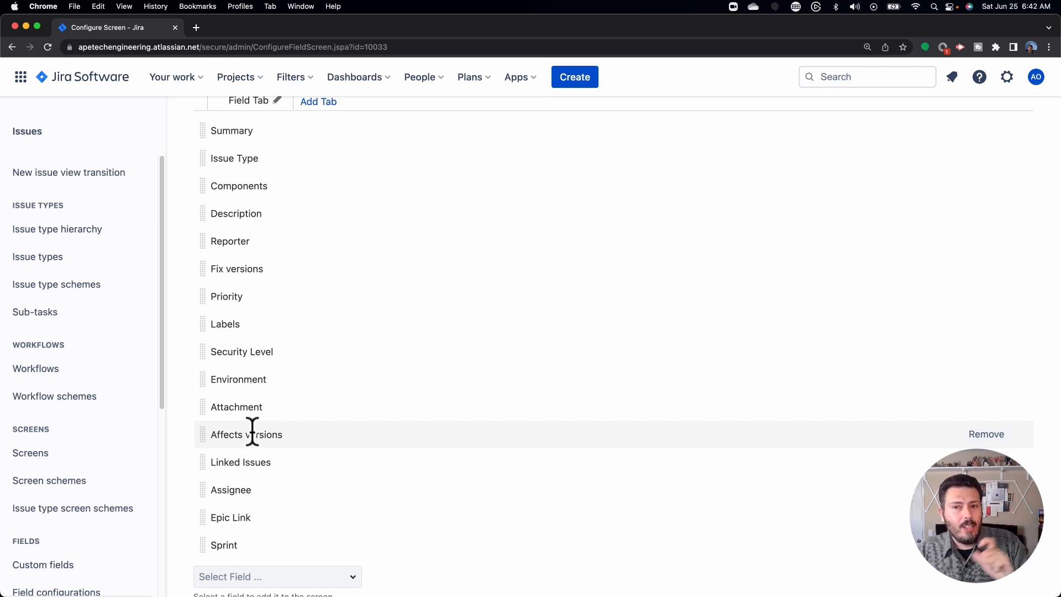
mouse_move(247, 399)
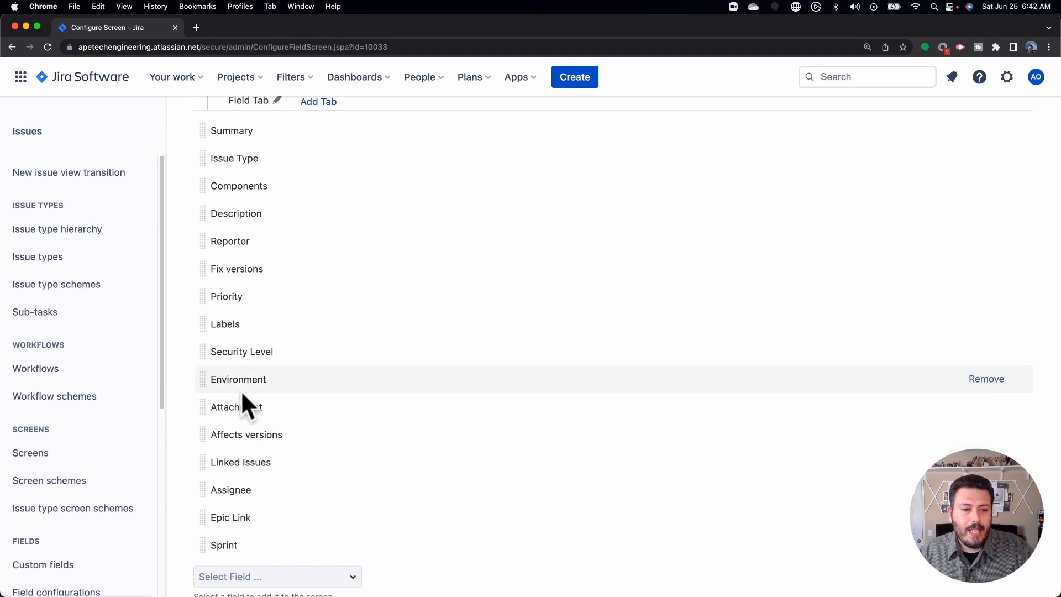
mouse_move(245, 379)
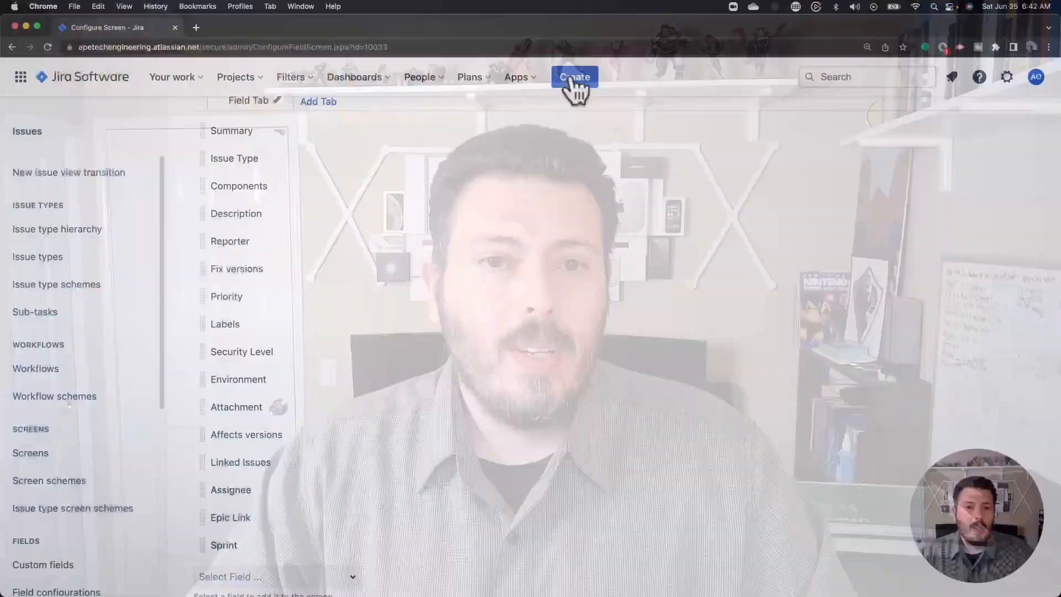
Set the new issue's type to Bug and enter summary 'My very first bug'
click(574, 76)
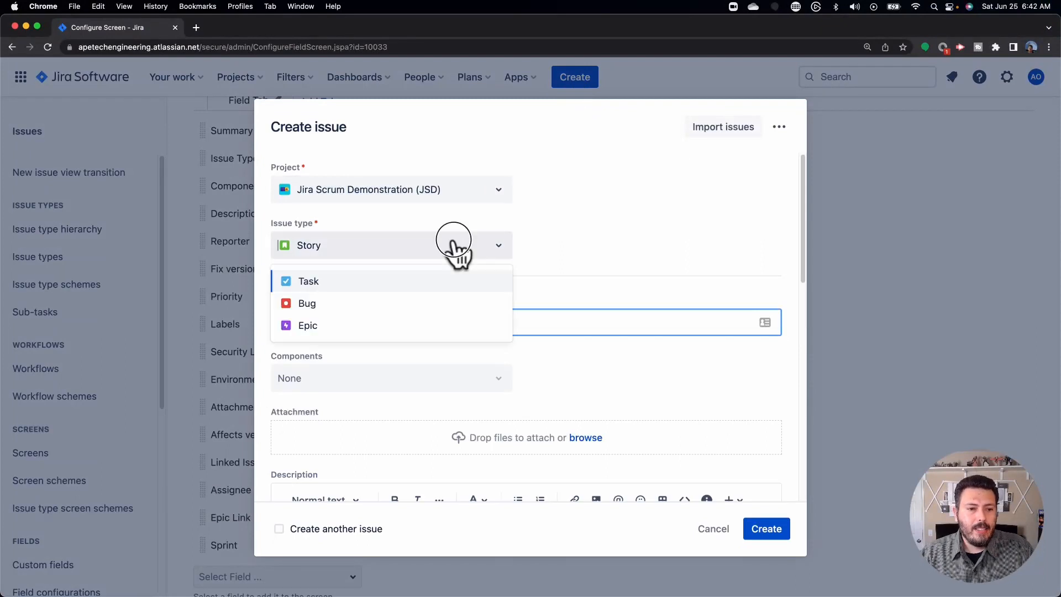
click(306, 302)
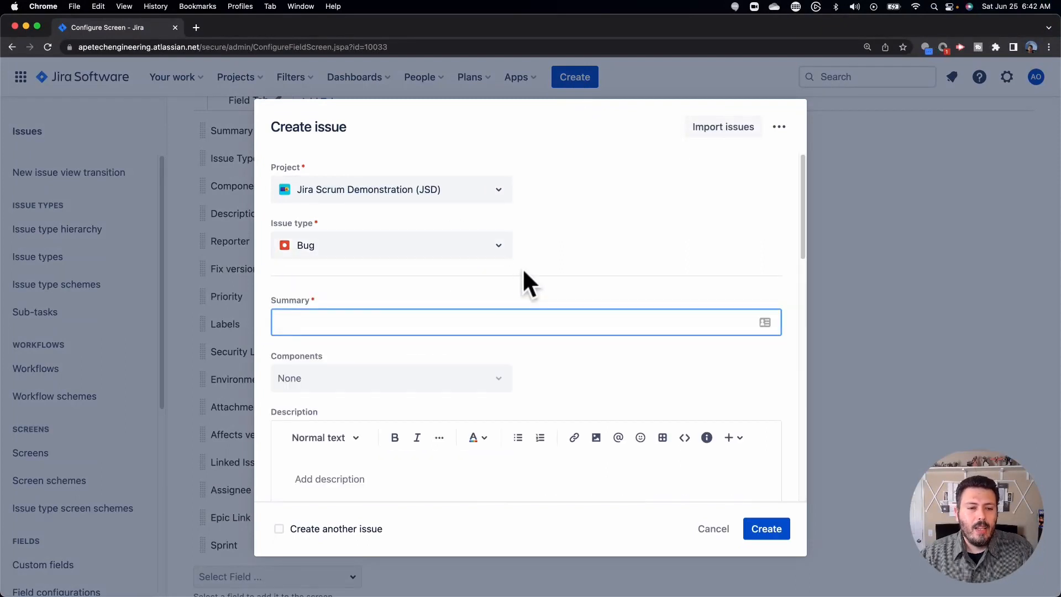
mouse_move(420, 313)
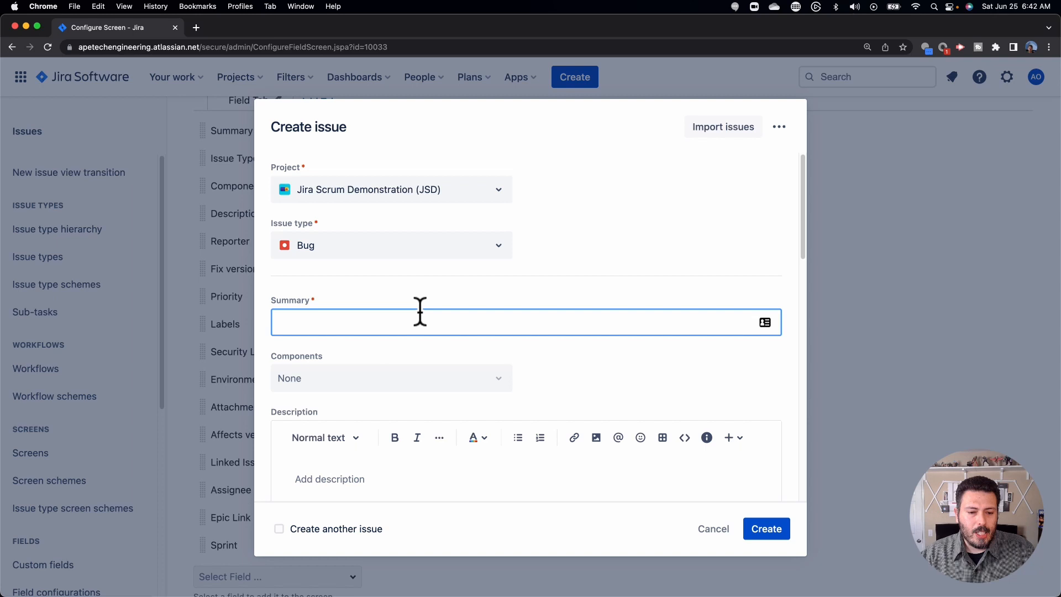
click(765, 529)
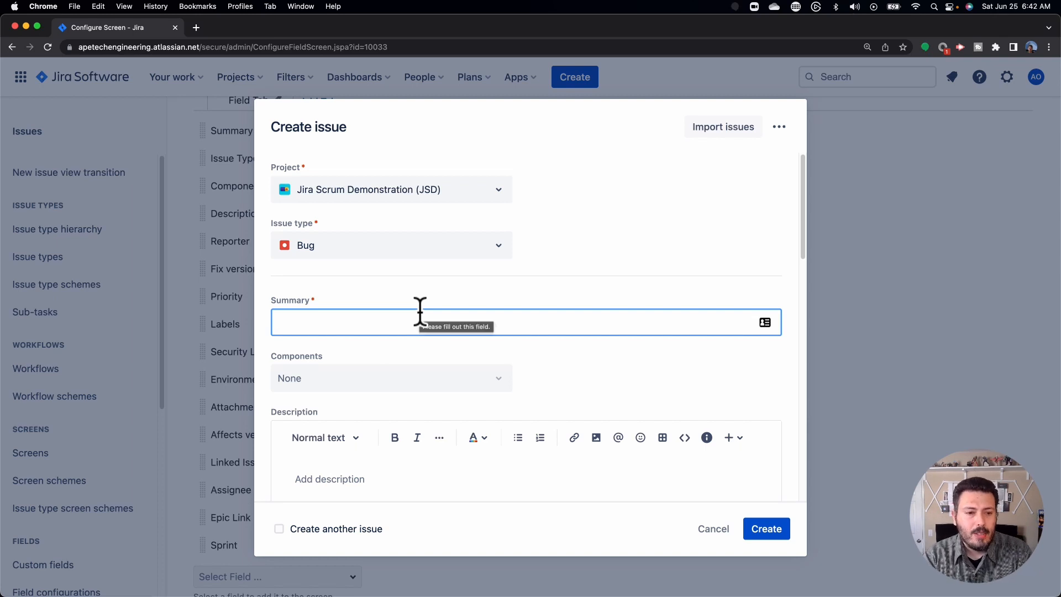
text(My very)
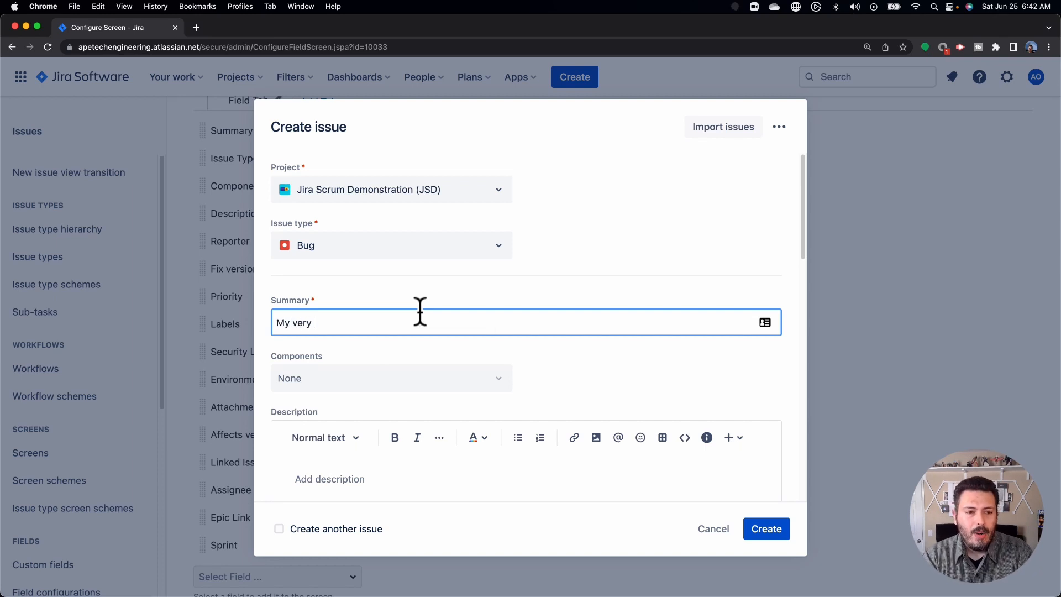
text(first bug)
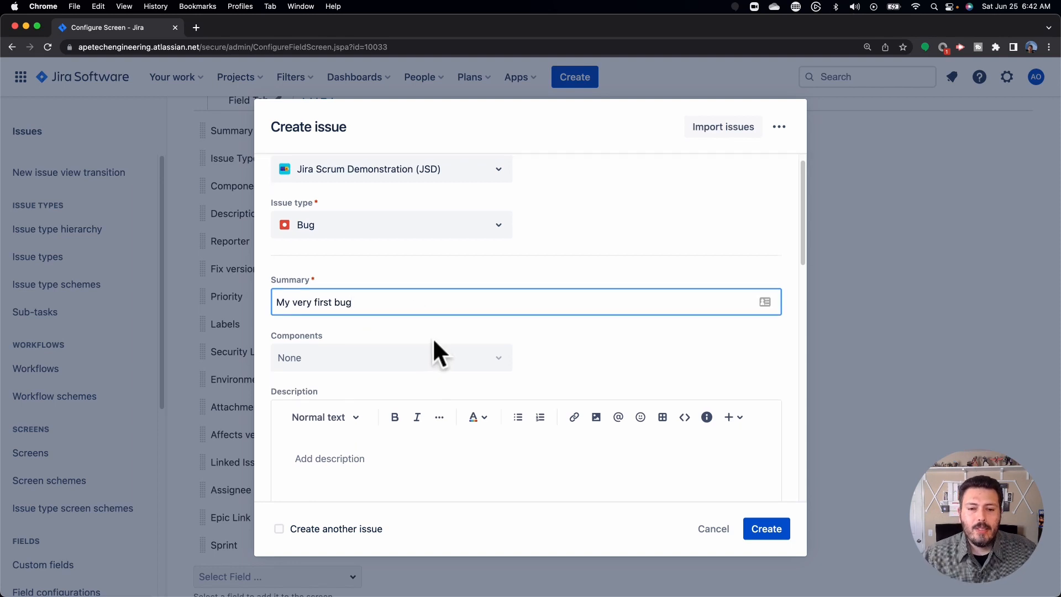
scroll(down, 3)
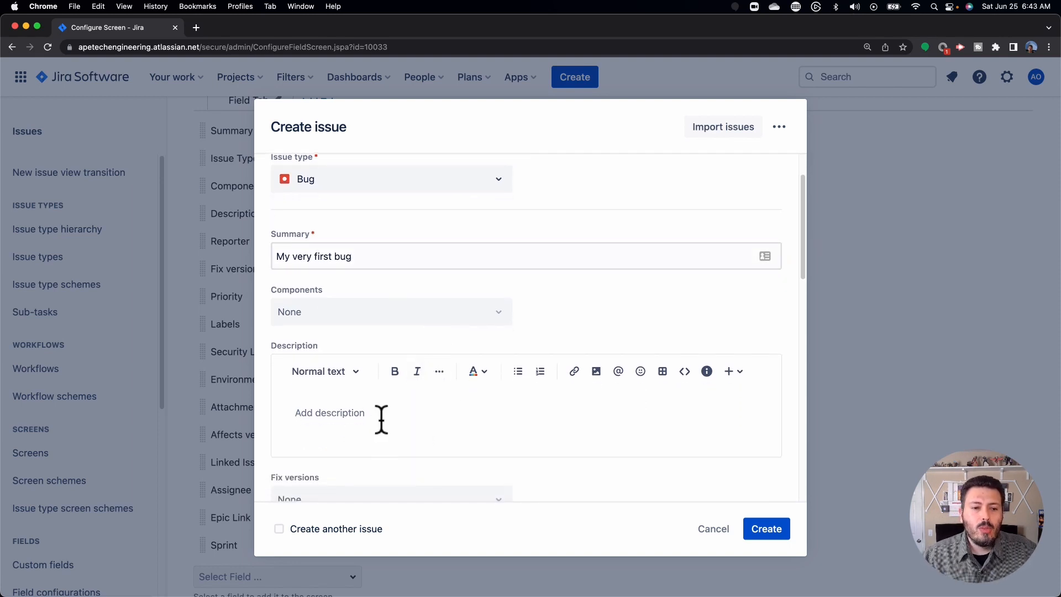
click(329, 412)
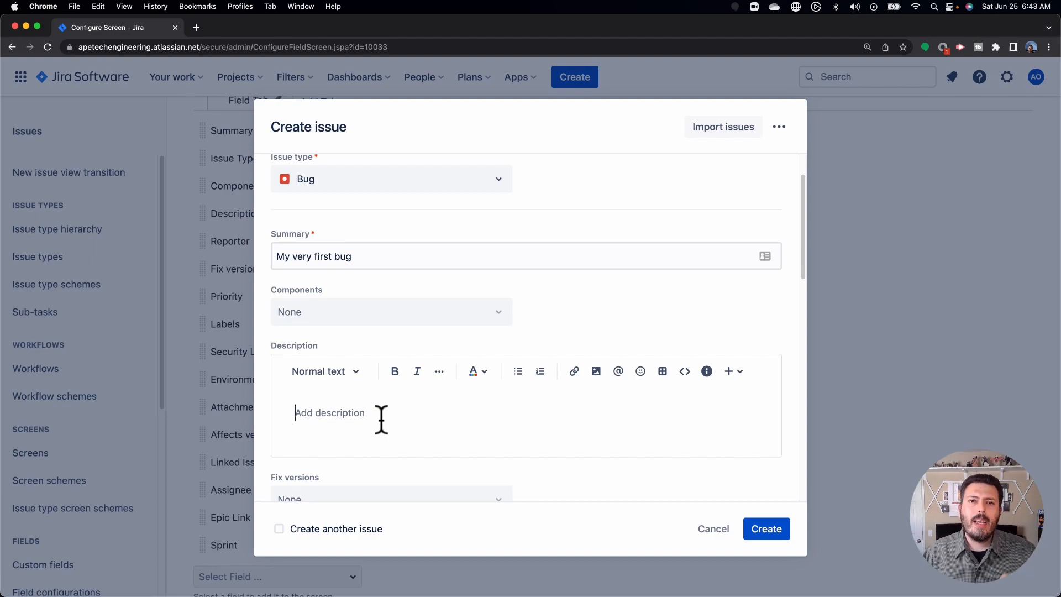
mouse_move(498, 284)
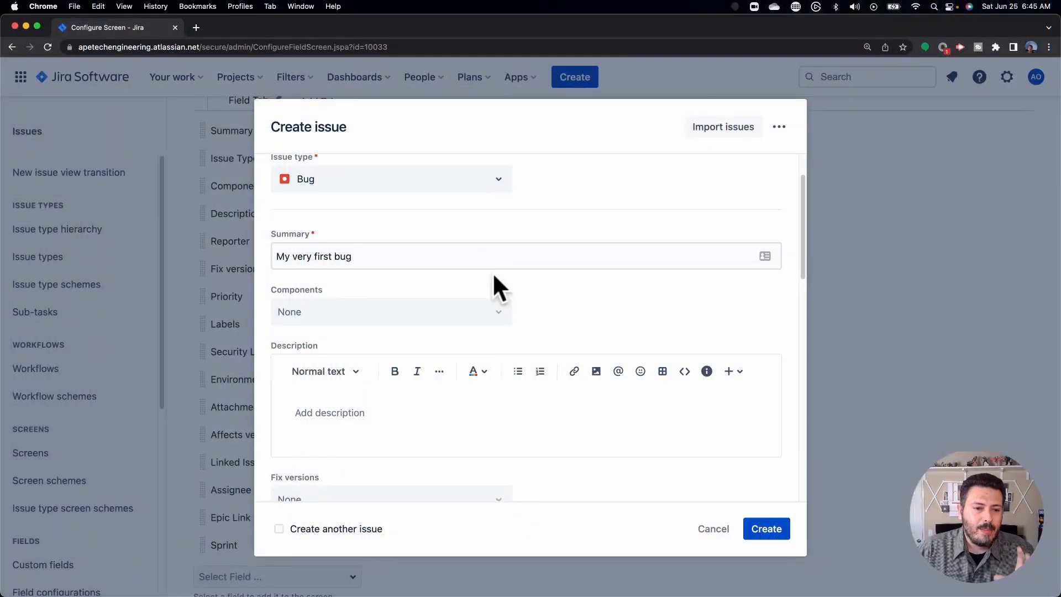
mouse_move(423, 371)
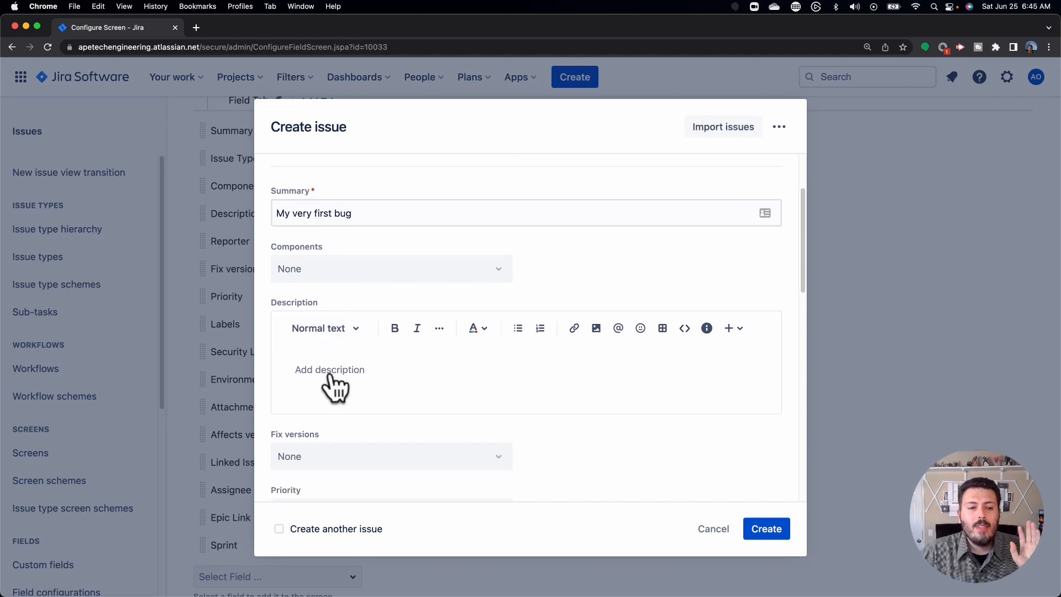
scroll(down, 3)
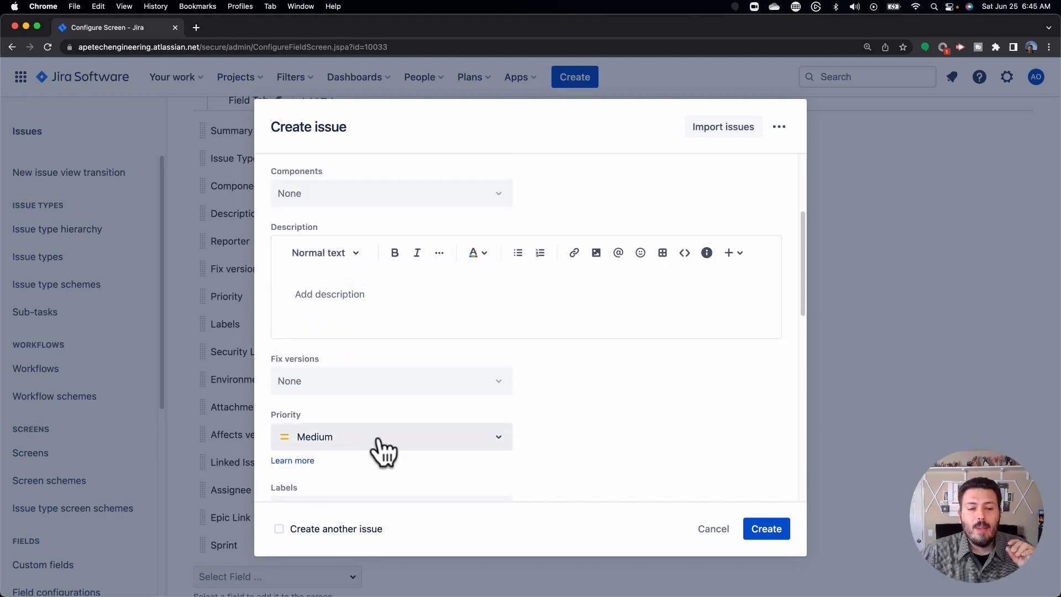
mouse_move(332, 183)
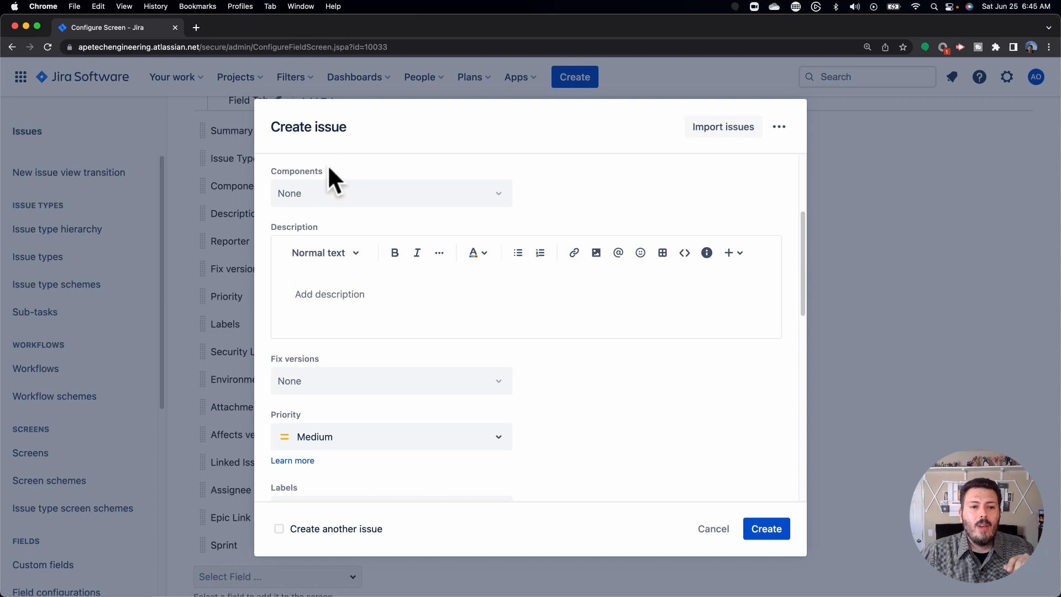
mouse_move(389, 322)
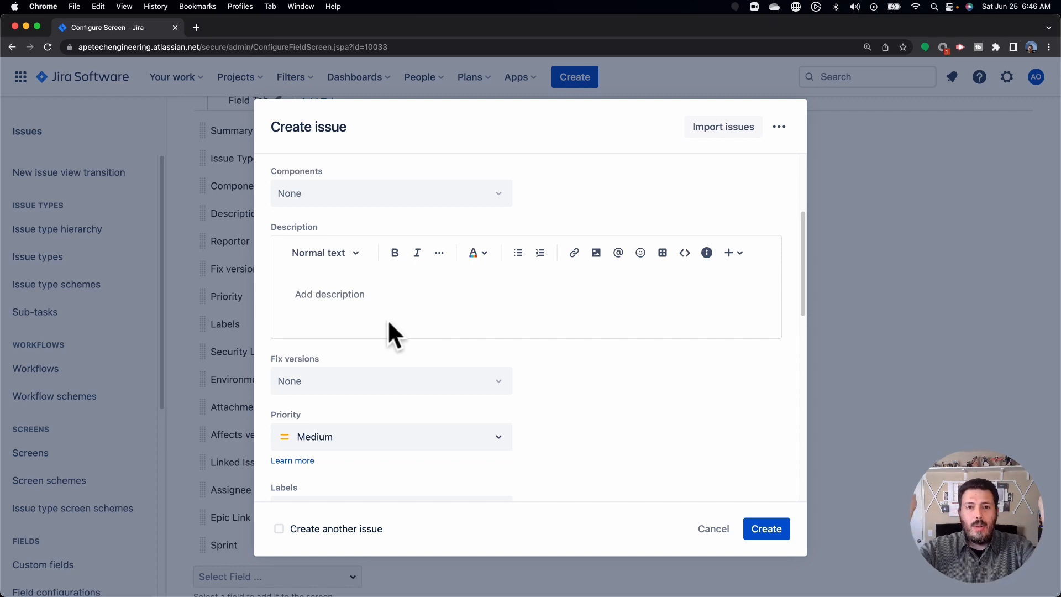
click(329, 293)
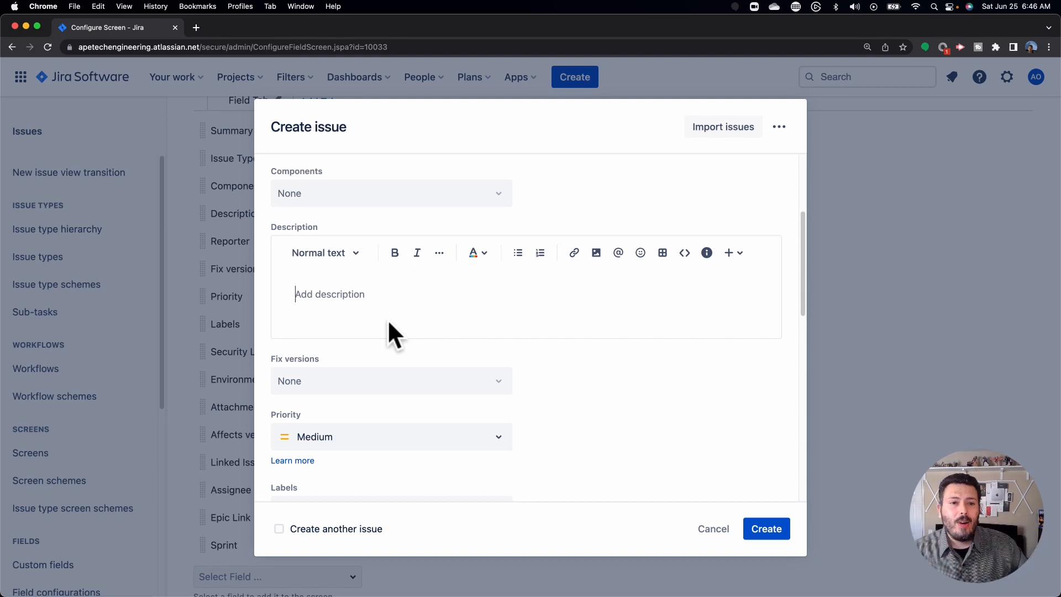
mouse_move(380, 301)
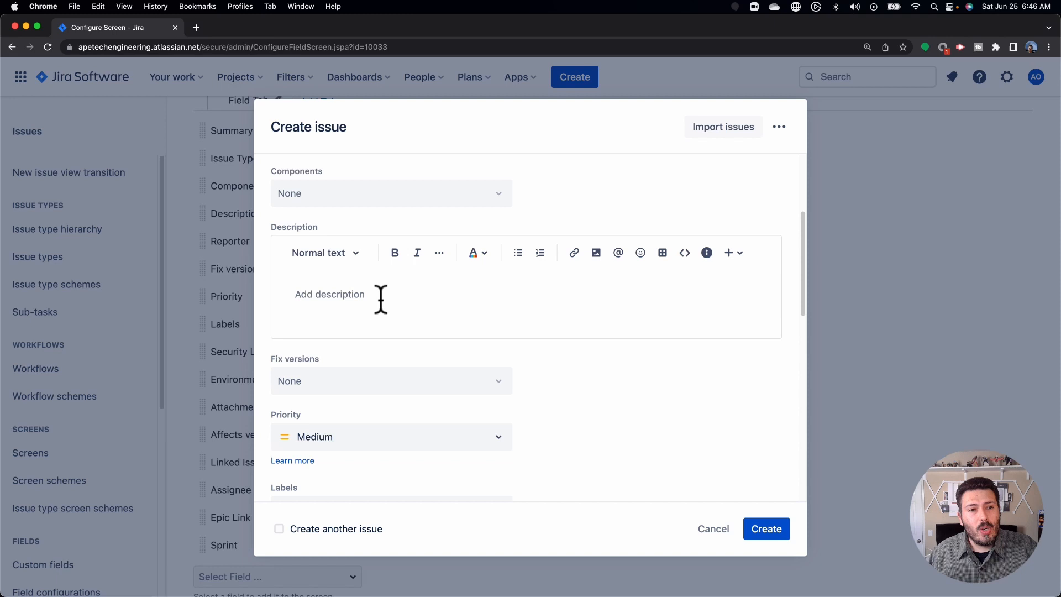
mouse_move(451, 359)
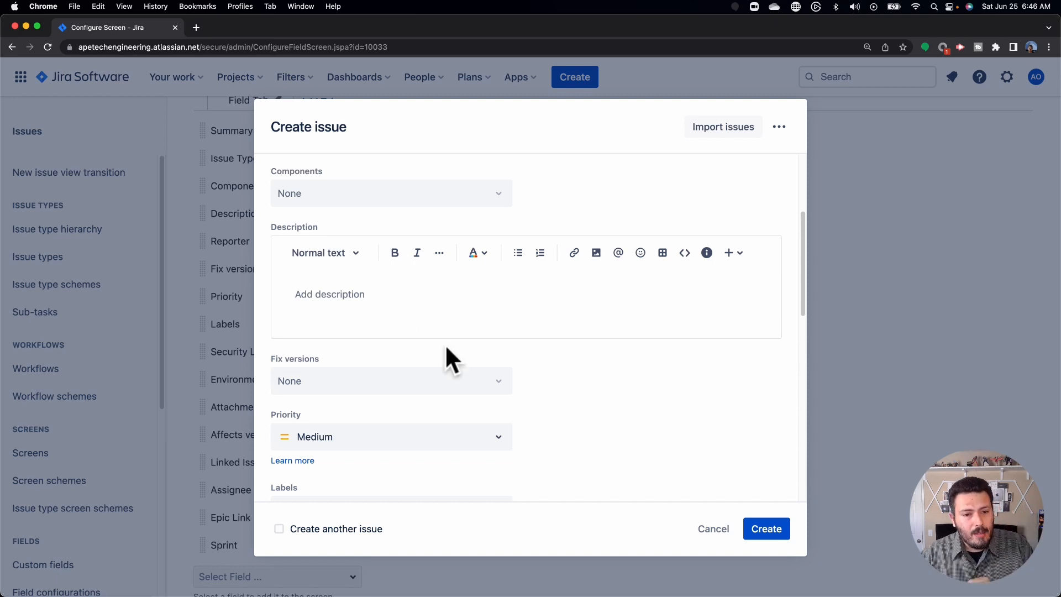
mouse_move(459, 361)
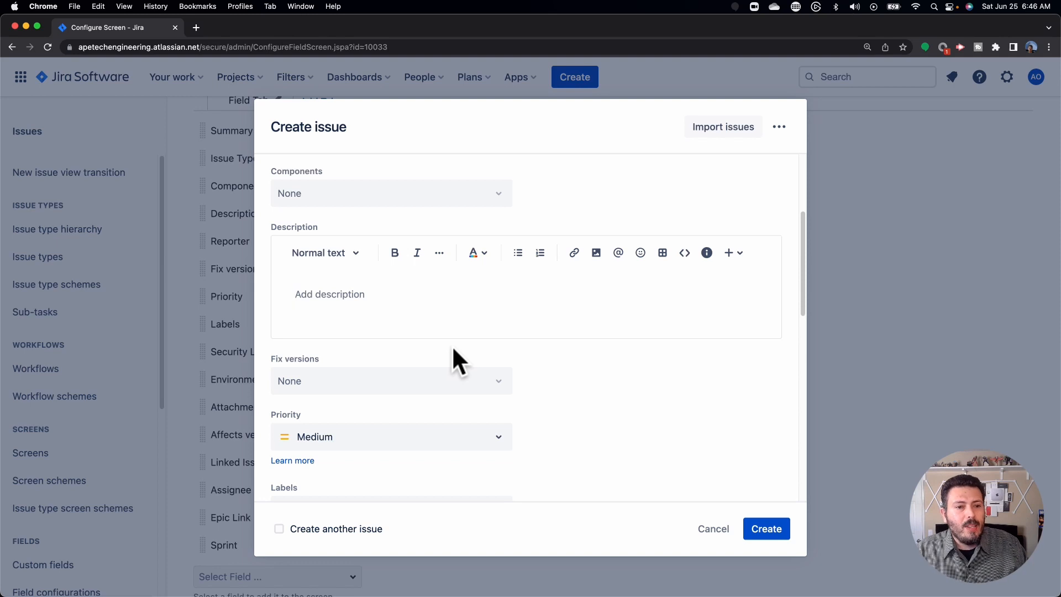
mouse_move(322, 298)
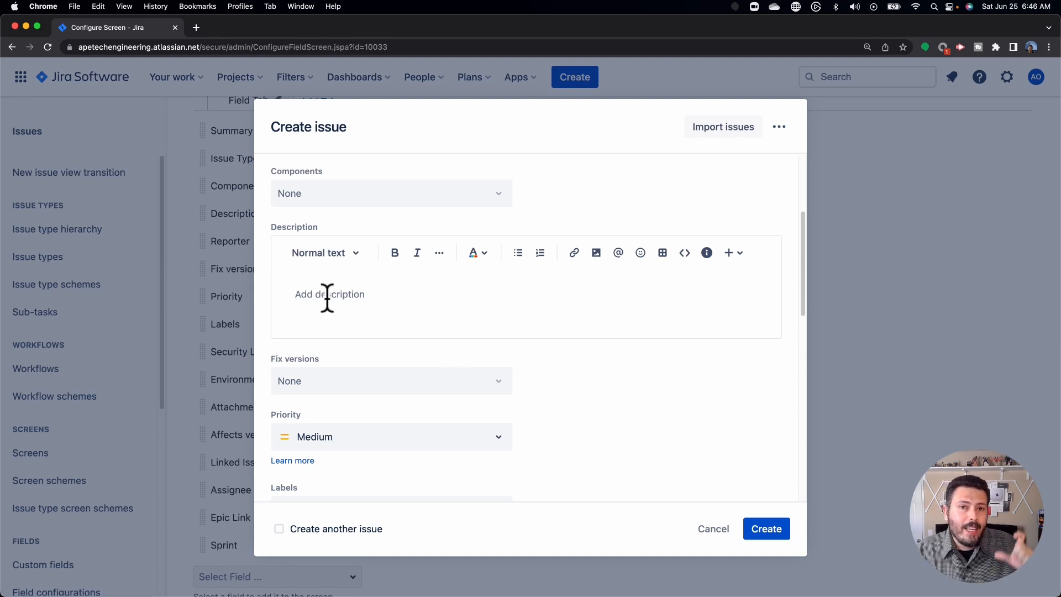
mouse_move(334, 324)
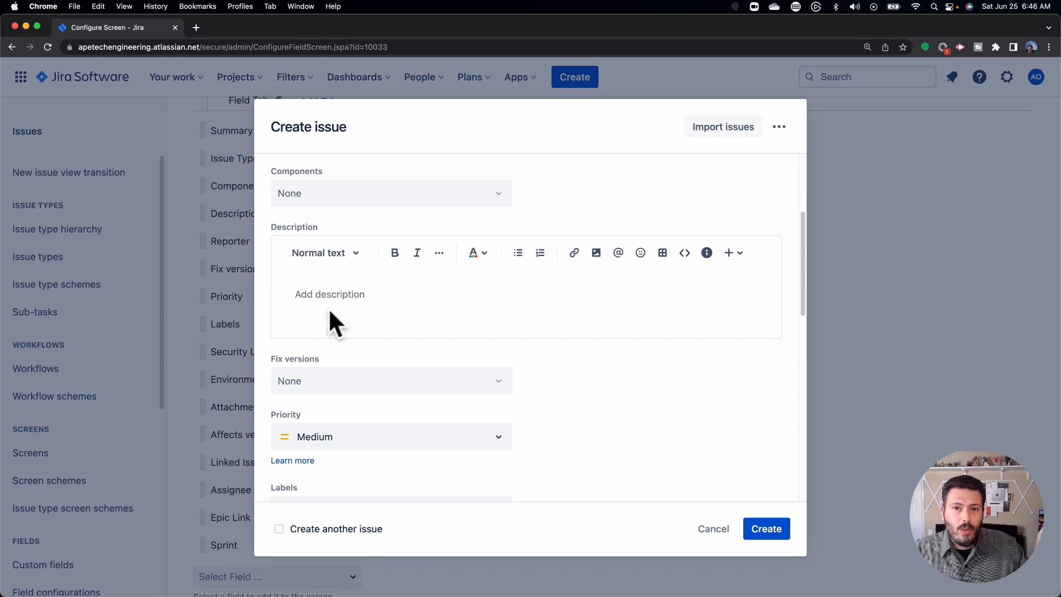
click(330, 293)
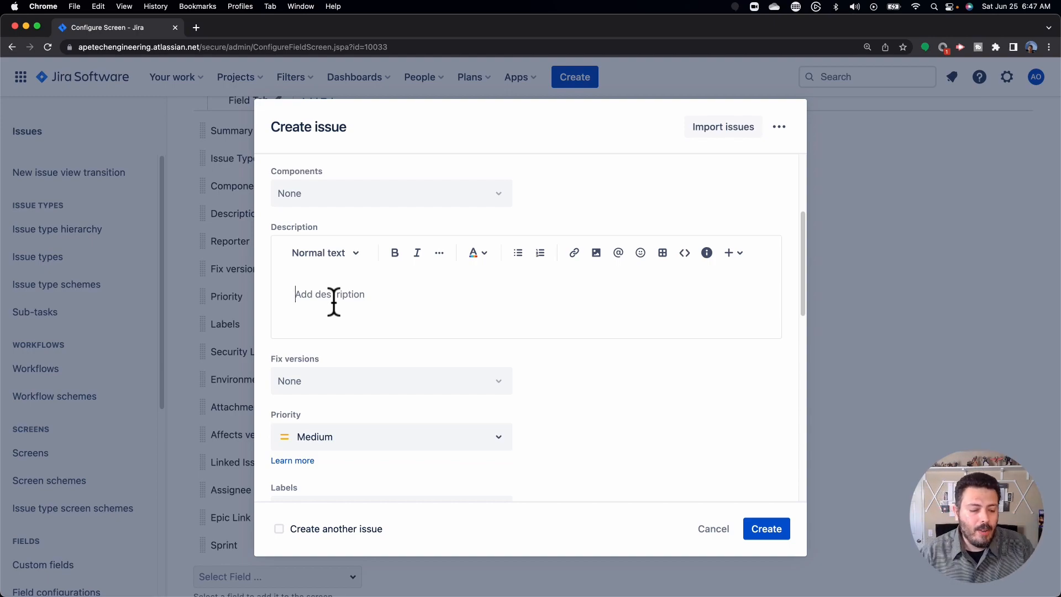
mouse_move(332, 389)
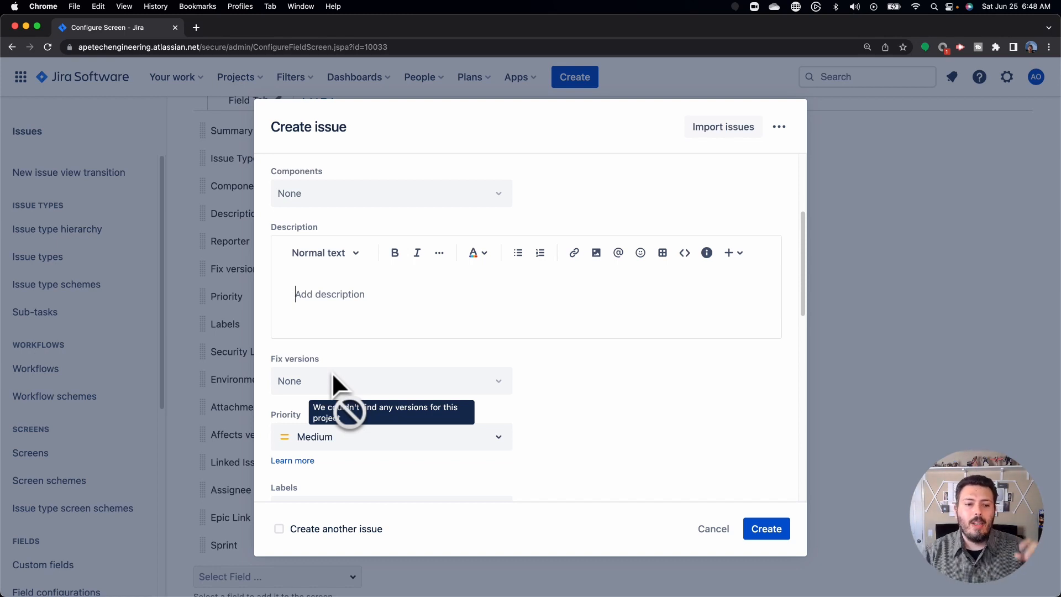
mouse_move(551, 393)
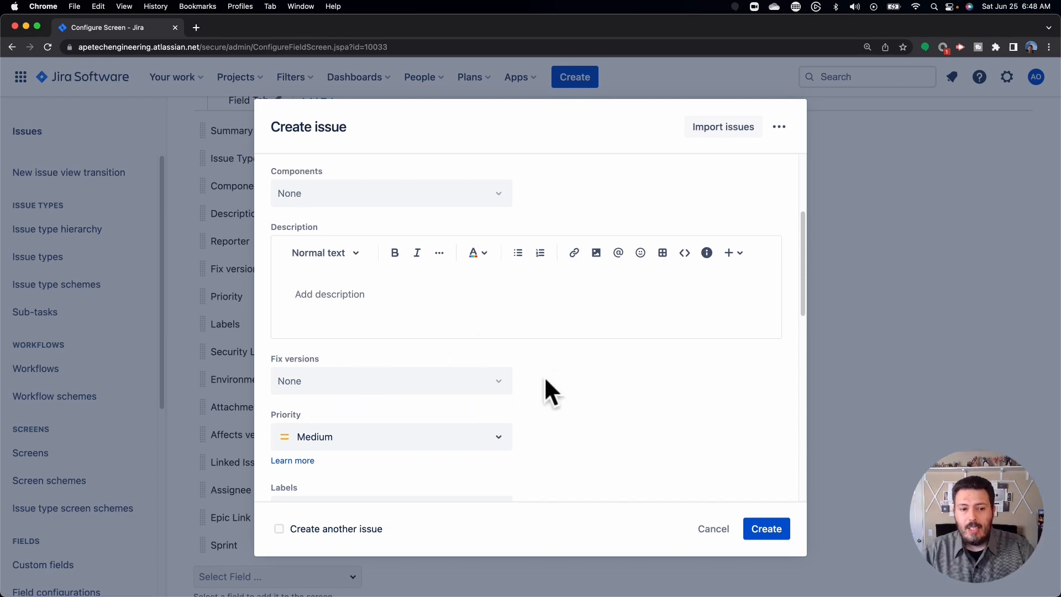
mouse_move(399, 389)
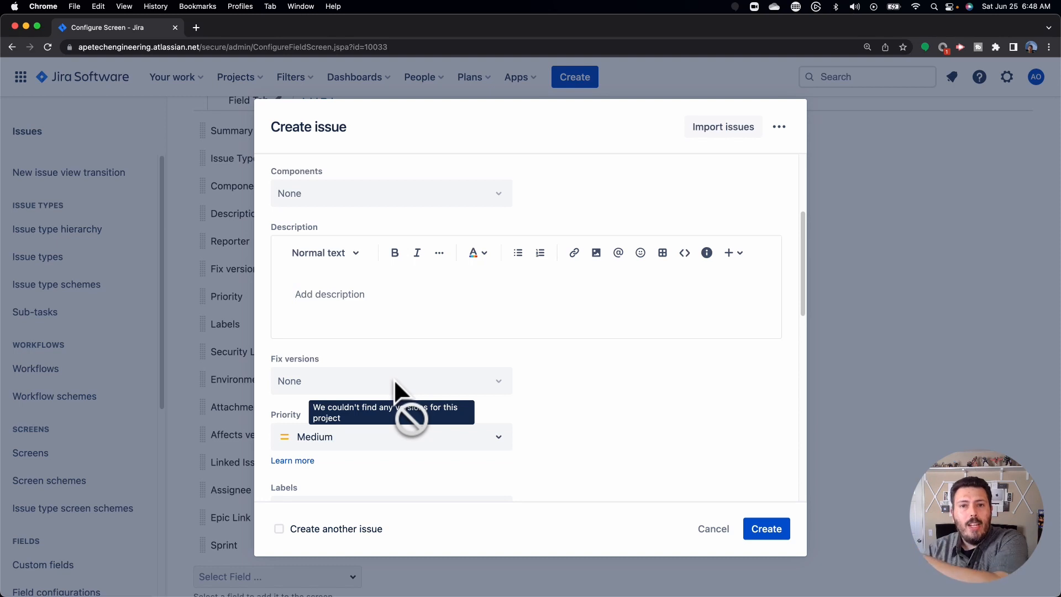
mouse_move(312, 394)
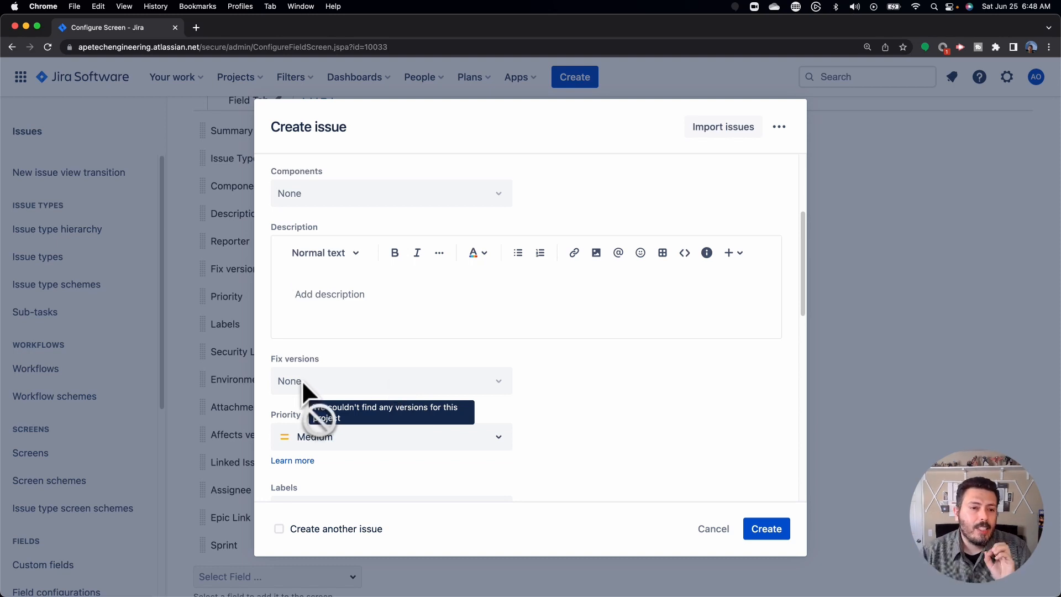
scroll(down, 3)
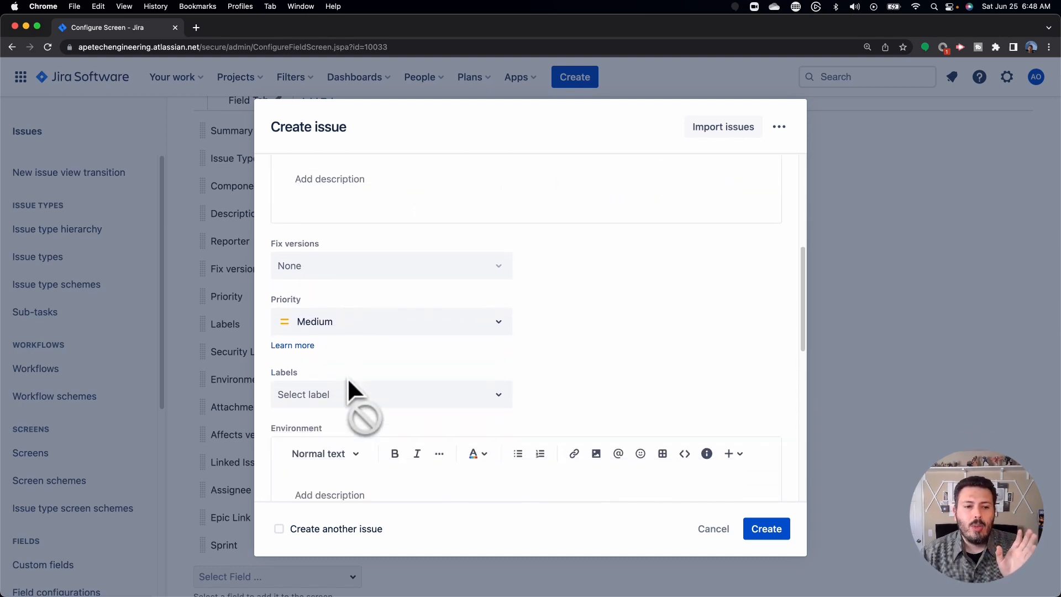
mouse_move(306, 320)
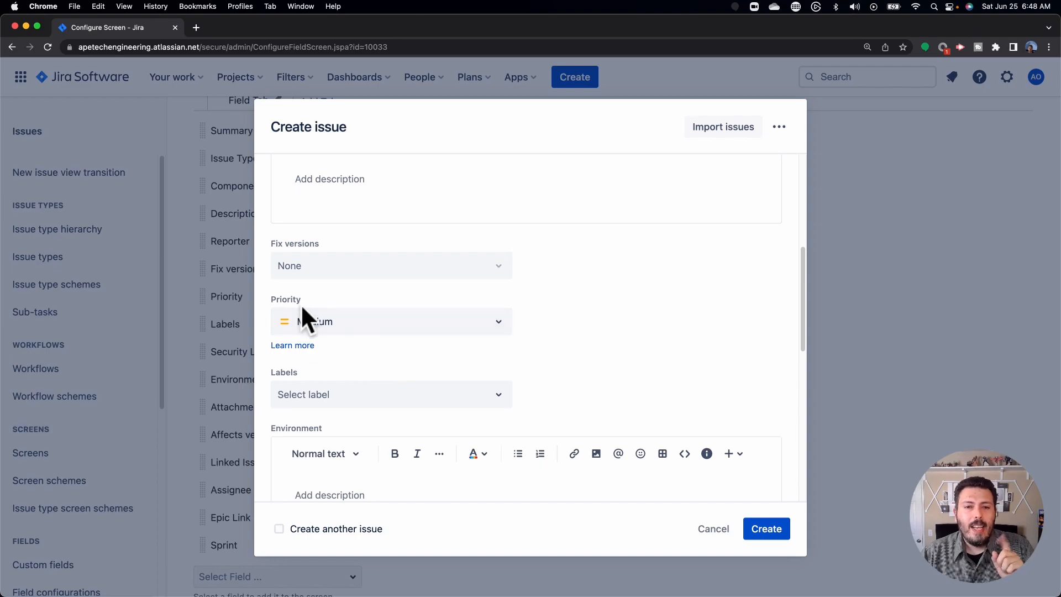
click(391, 320)
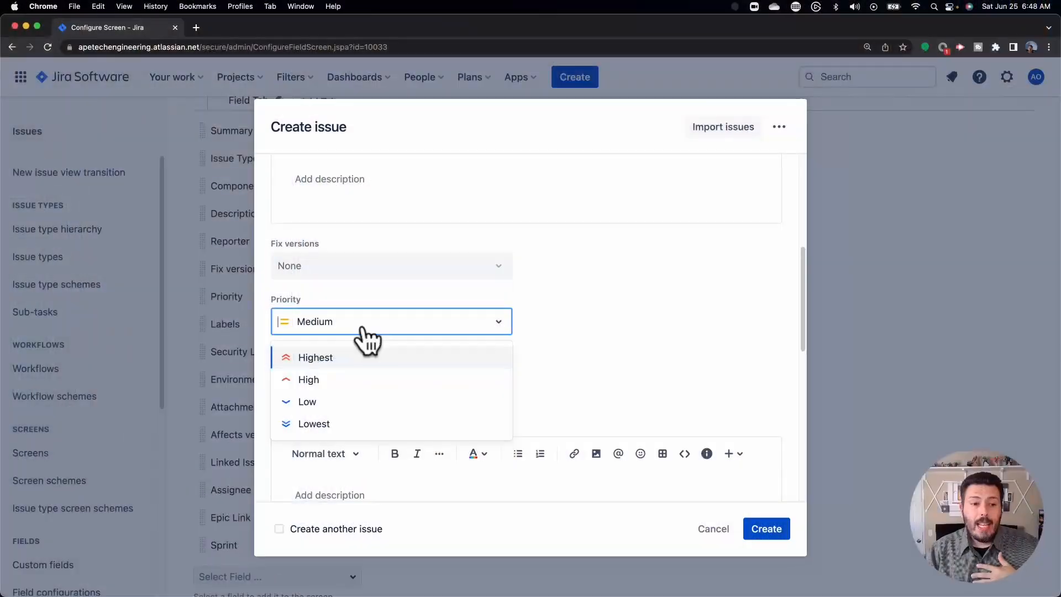
mouse_move(369, 376)
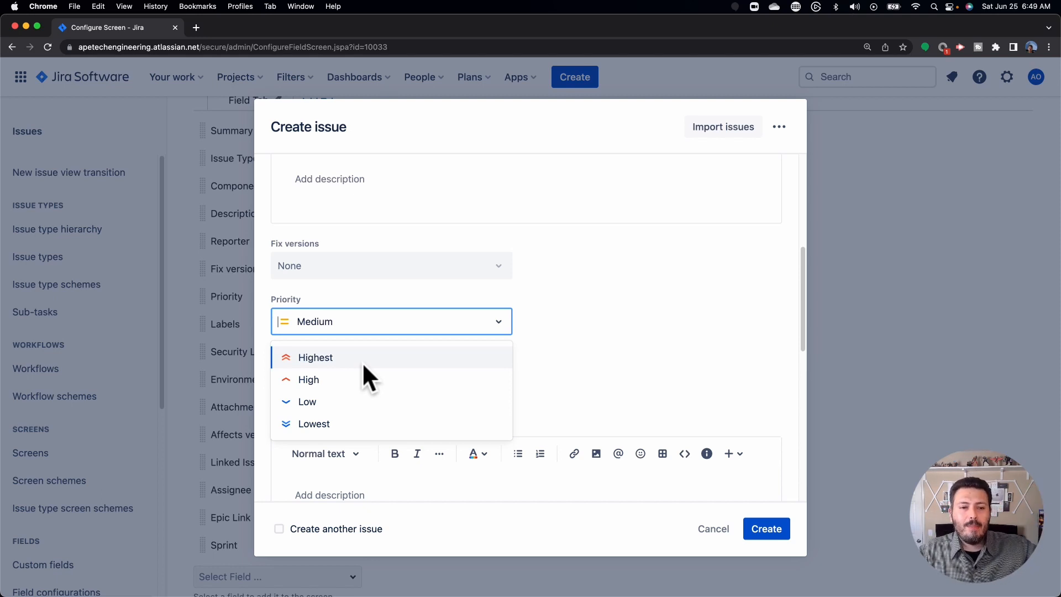
mouse_move(371, 375)
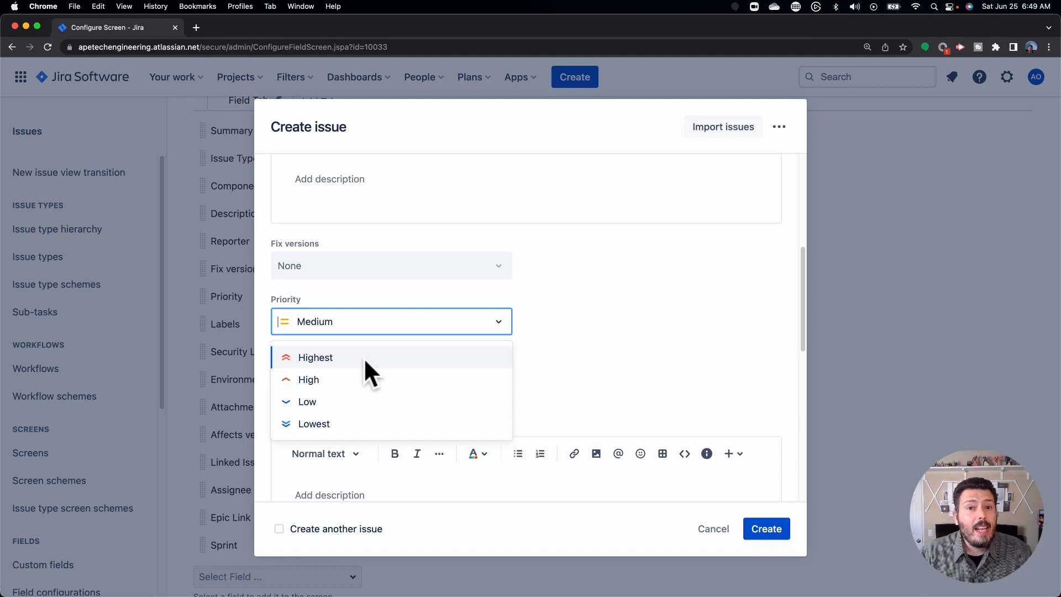
mouse_move(609, 218)
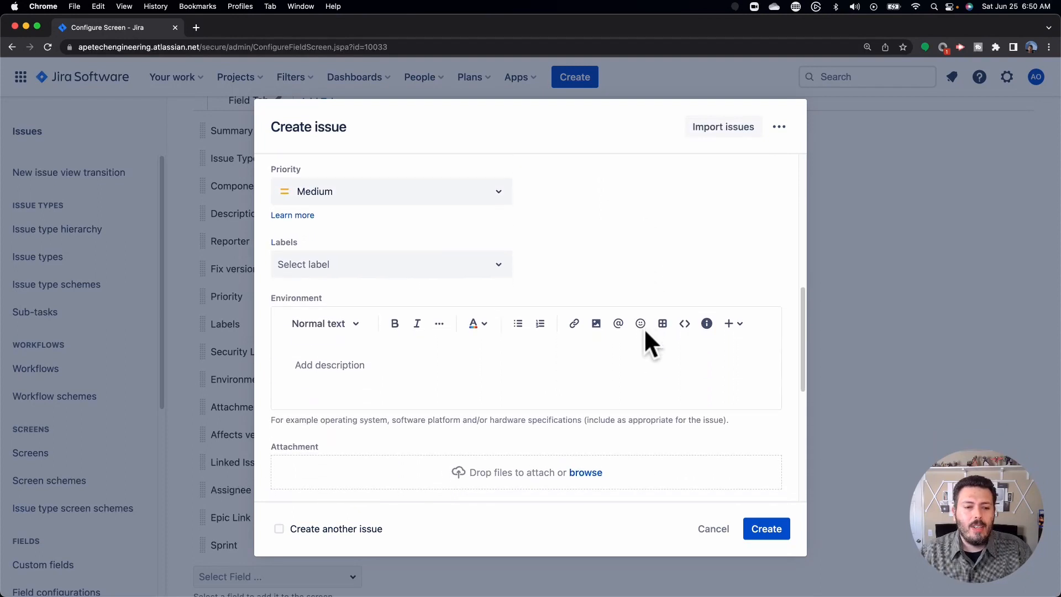
scroll(down, 3)
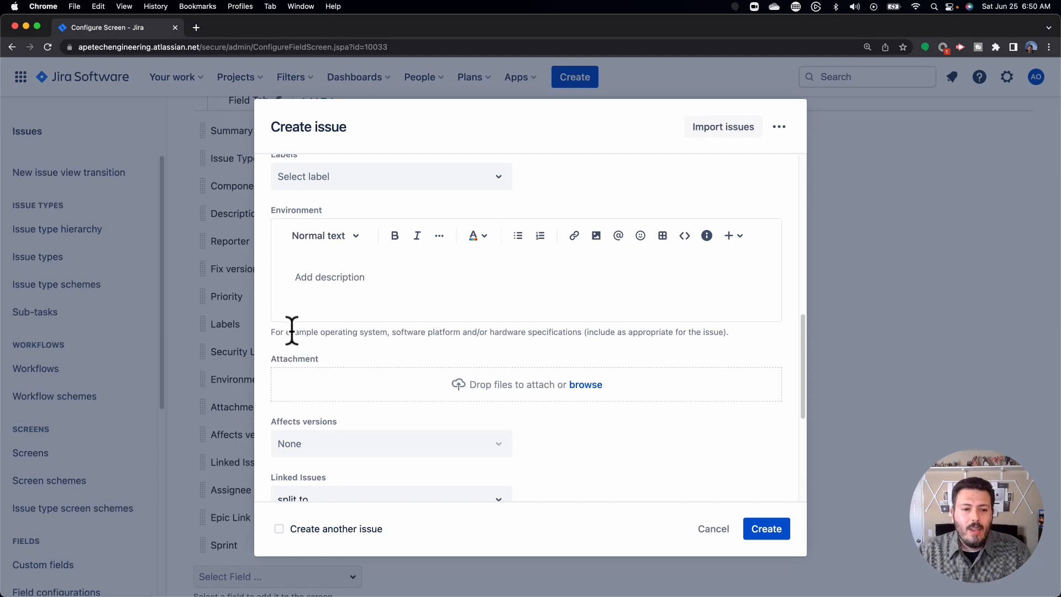
mouse_move(467, 332)
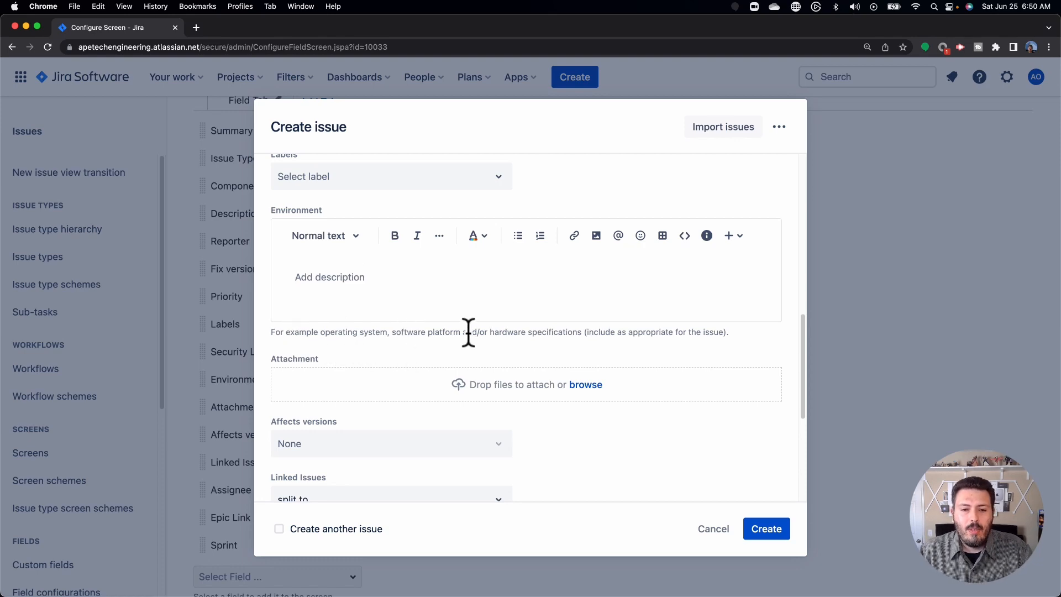
mouse_move(543, 334)
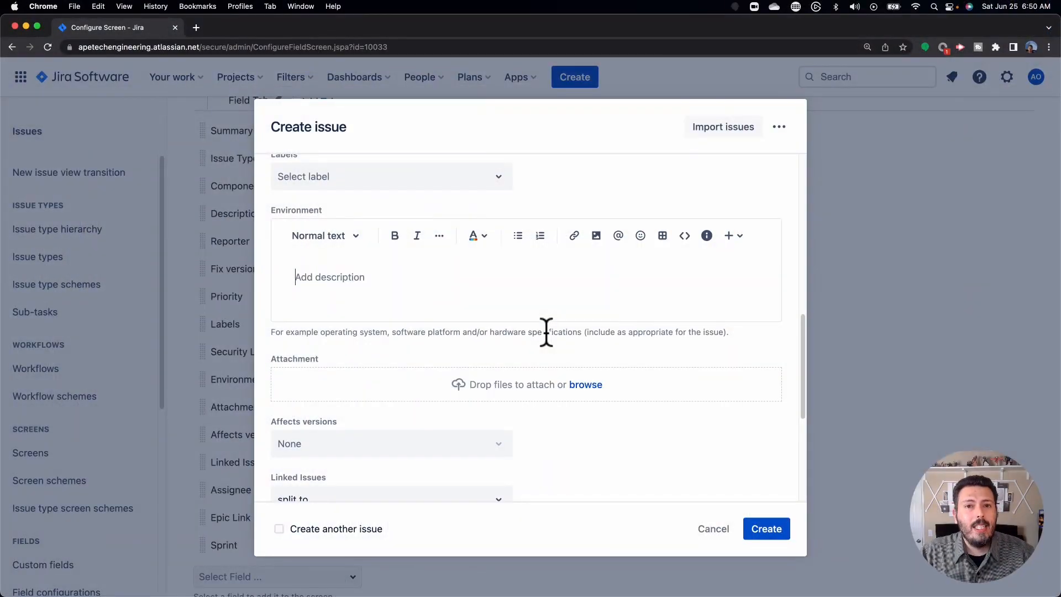
mouse_move(469, 321)
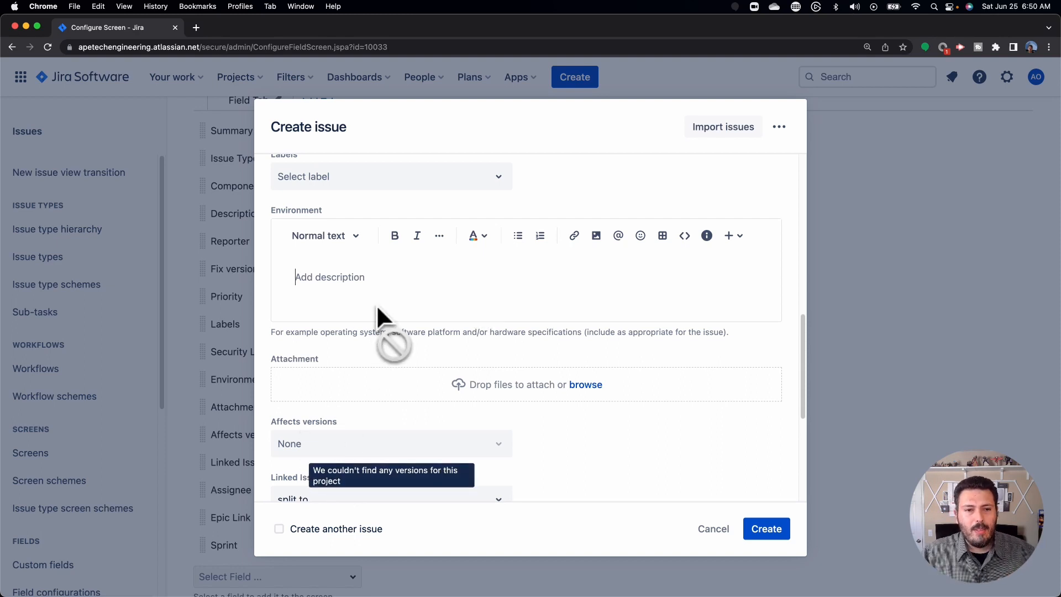
mouse_move(403, 301)
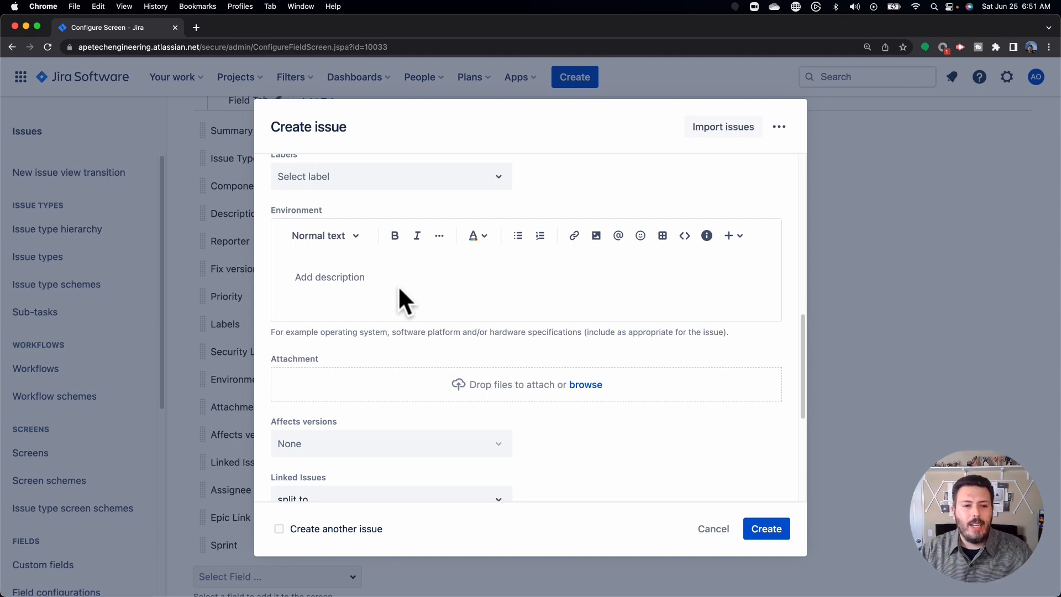
scroll(down, 3)
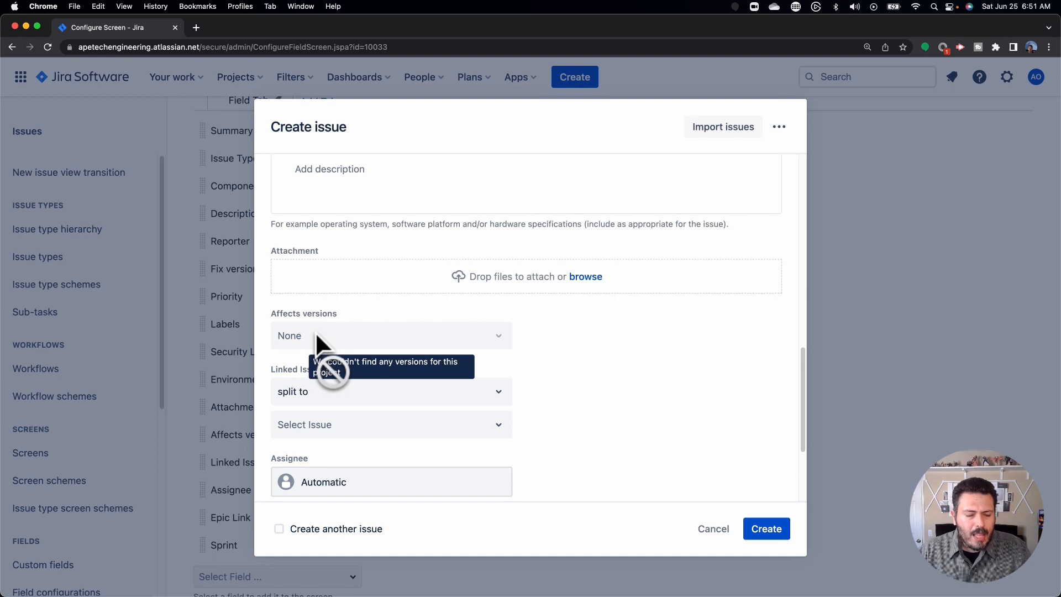
mouse_move(352, 349)
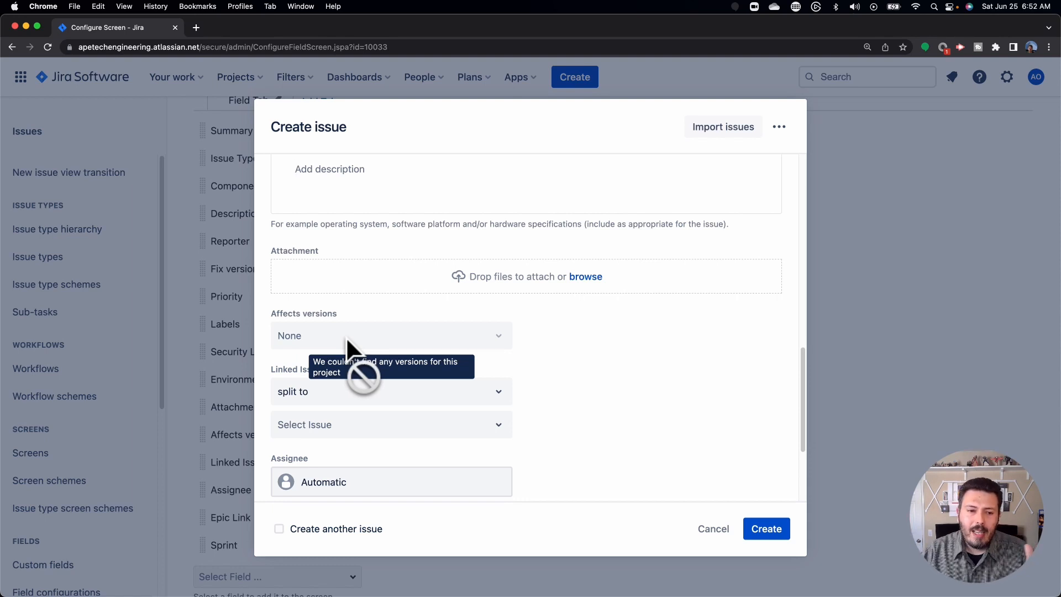
mouse_move(301, 331)
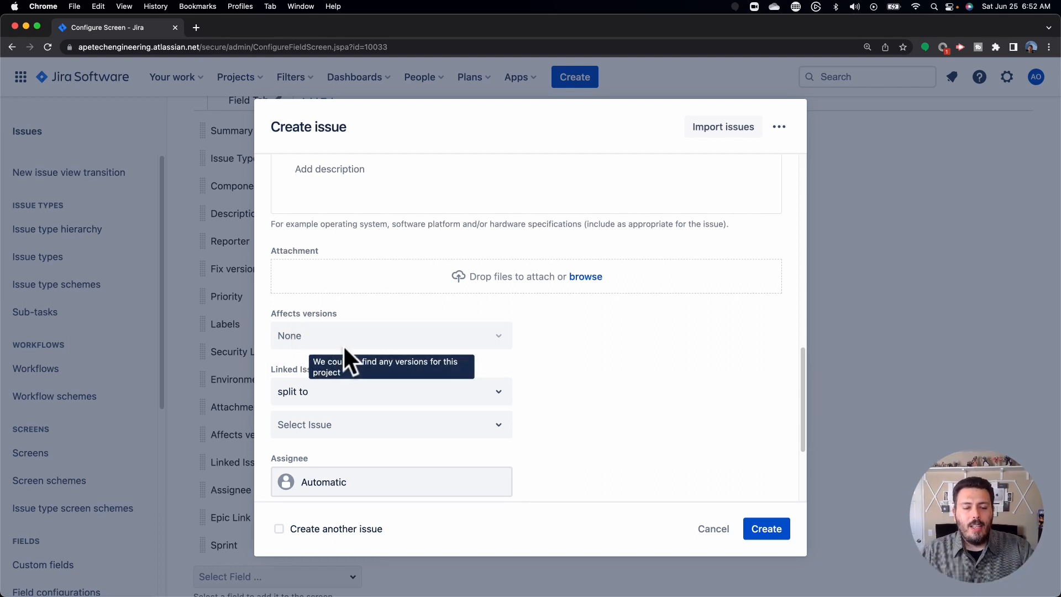
mouse_move(352, 352)
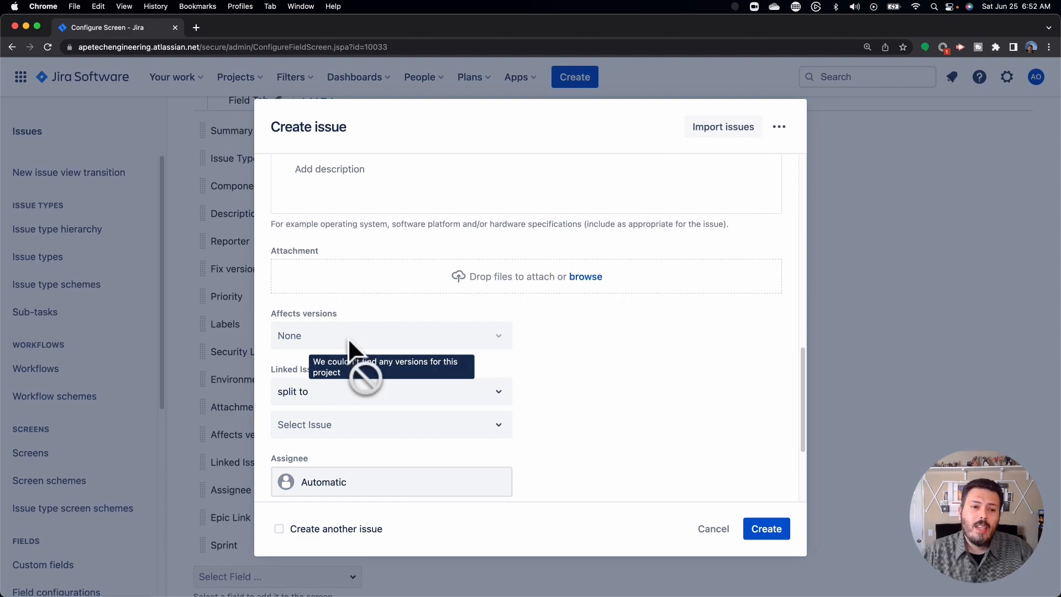
mouse_move(538, 335)
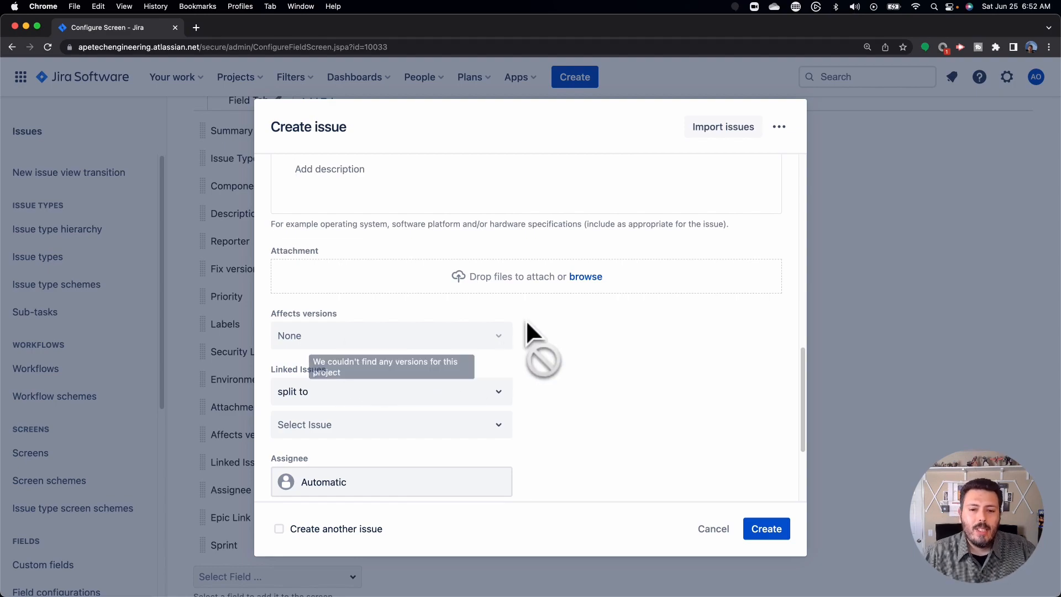